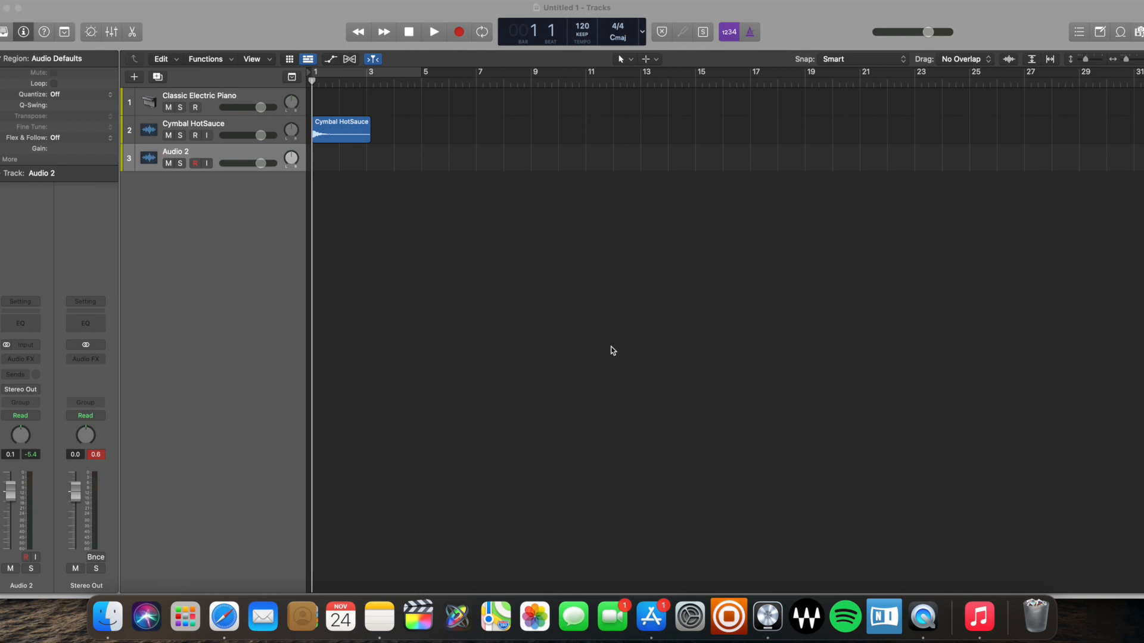
mouse_move(594, 337)
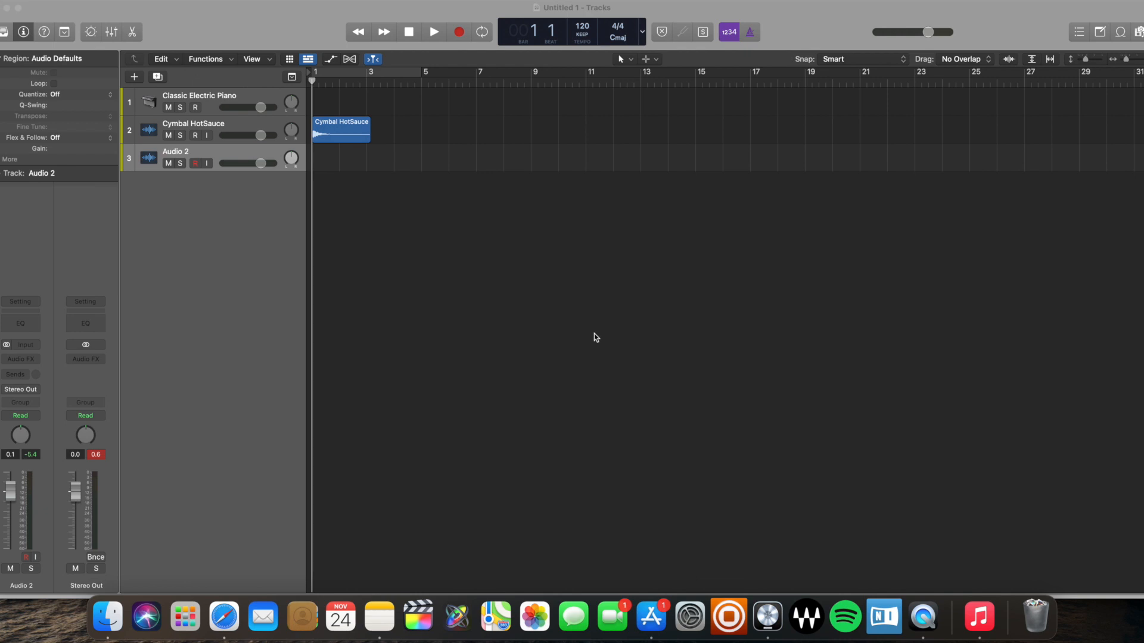
Step: Select the Cymbal HotSauce region and play it back to hear the cymbal
left_click(340, 131)
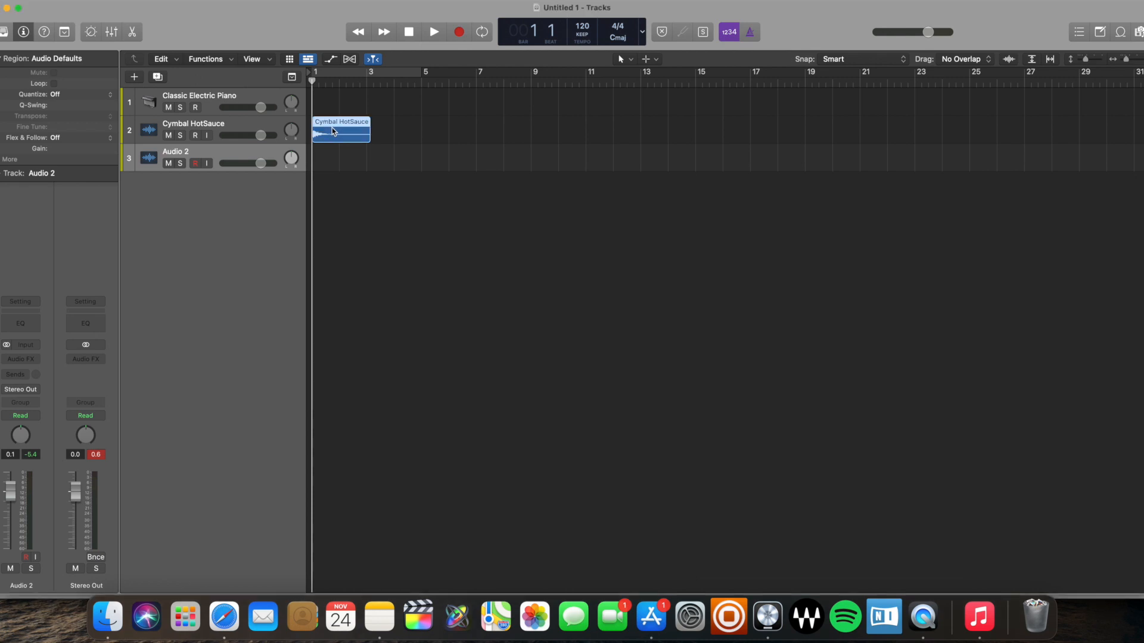
left_click(341, 131)
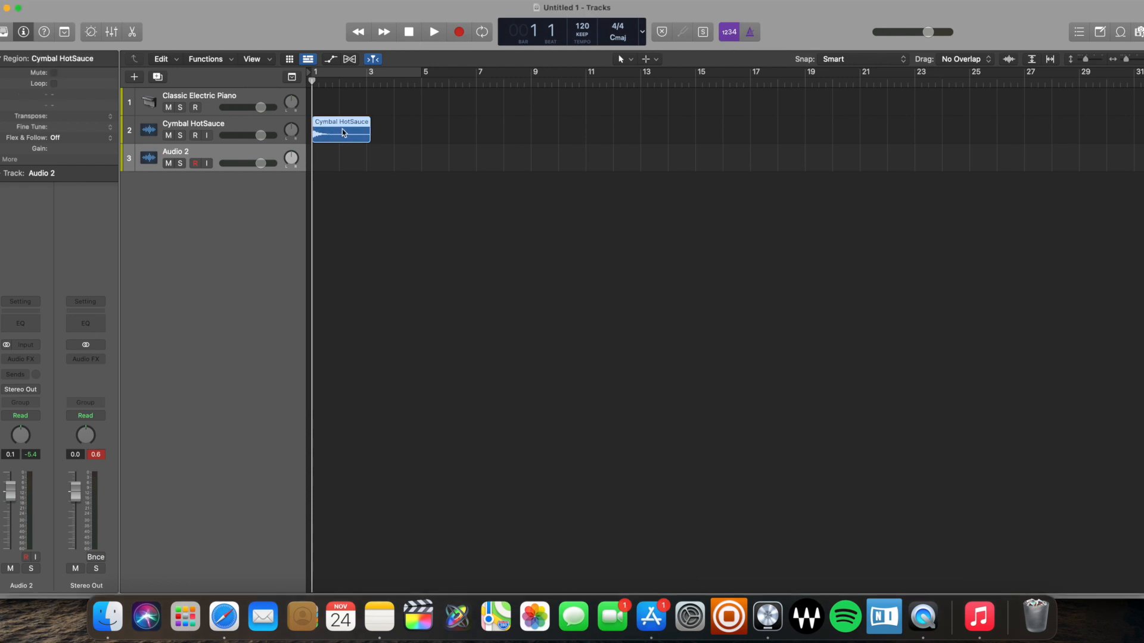
left_click(433, 31)
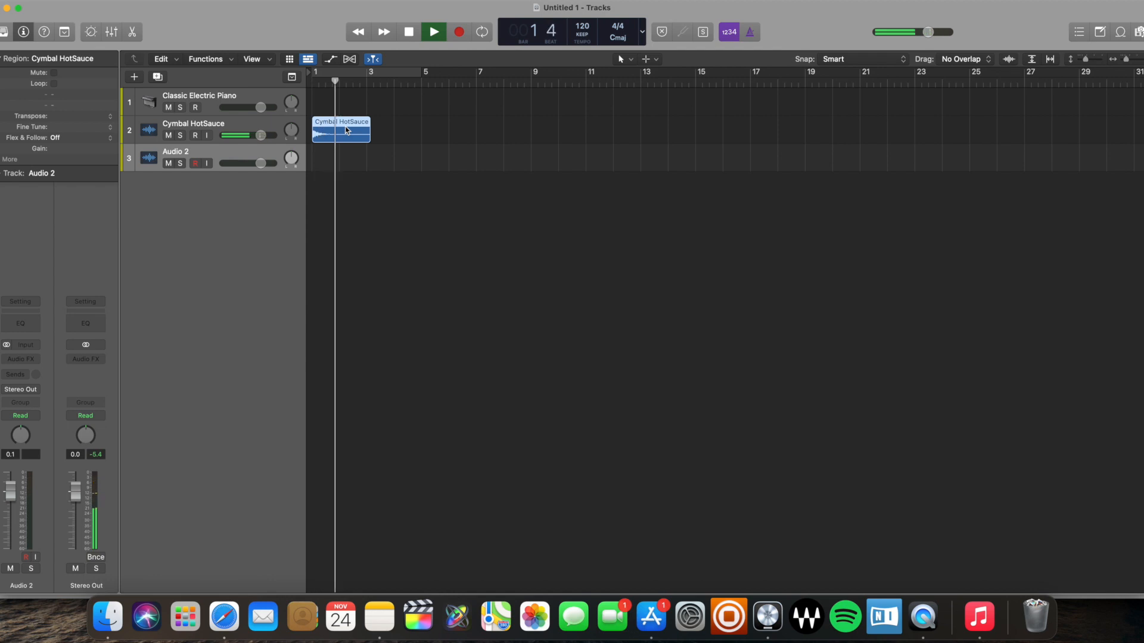
left_click(432, 32)
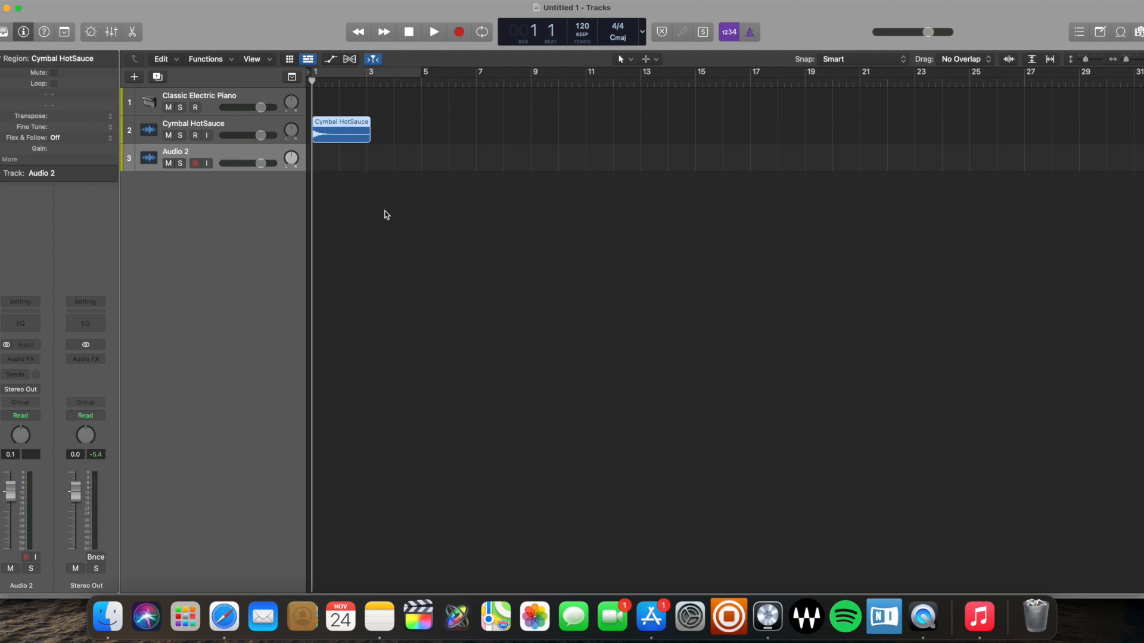
mouse_move(471, 214)
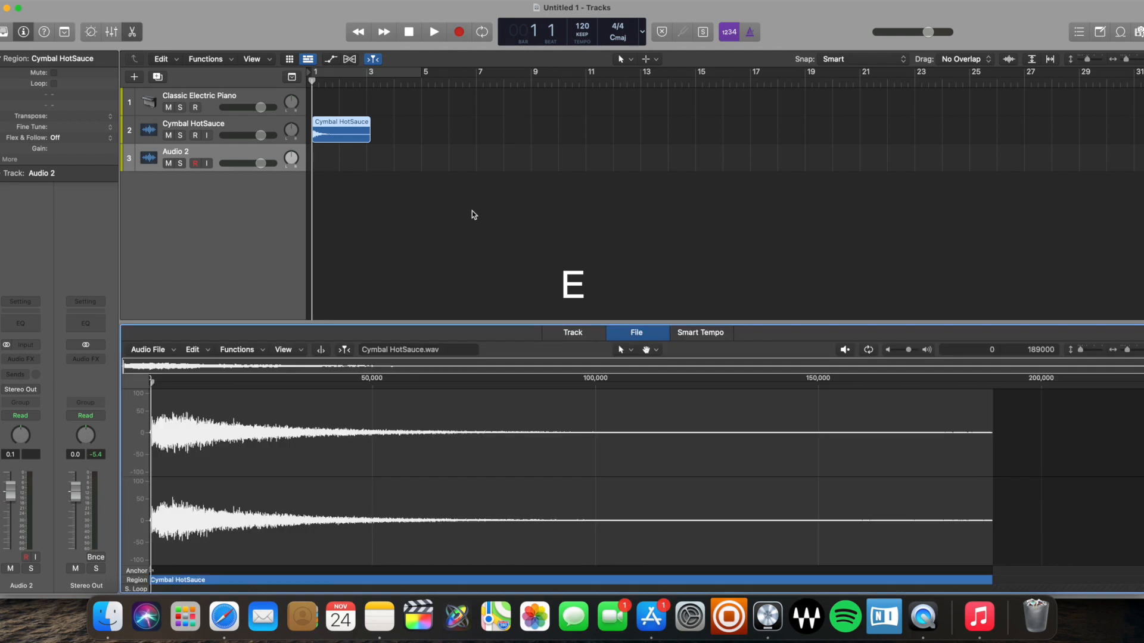
Step: Open the cymbal's Audio File Editor and Option-drag a copy of the region to bar 3
key("e")
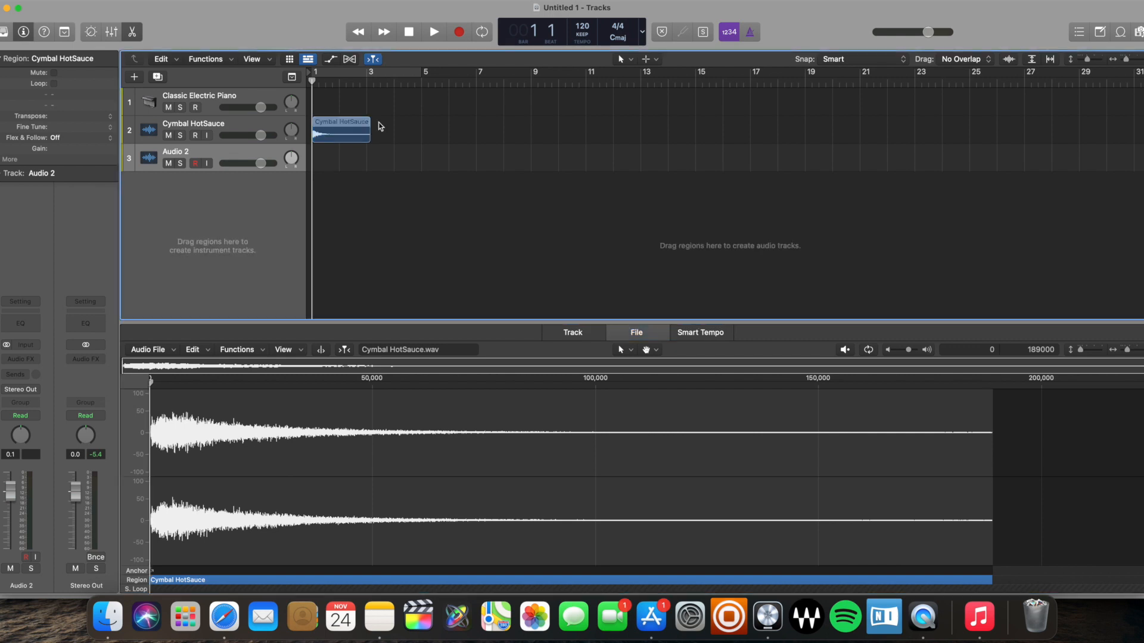
left_click_drag(340, 130, 402, 130)
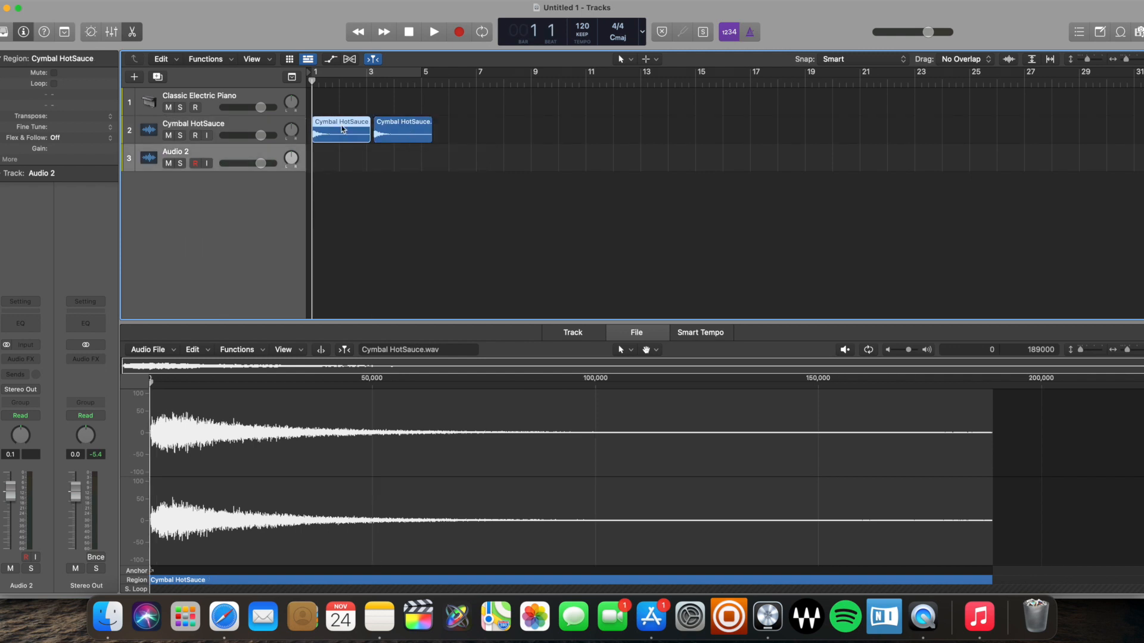
mouse_move(455, 306)
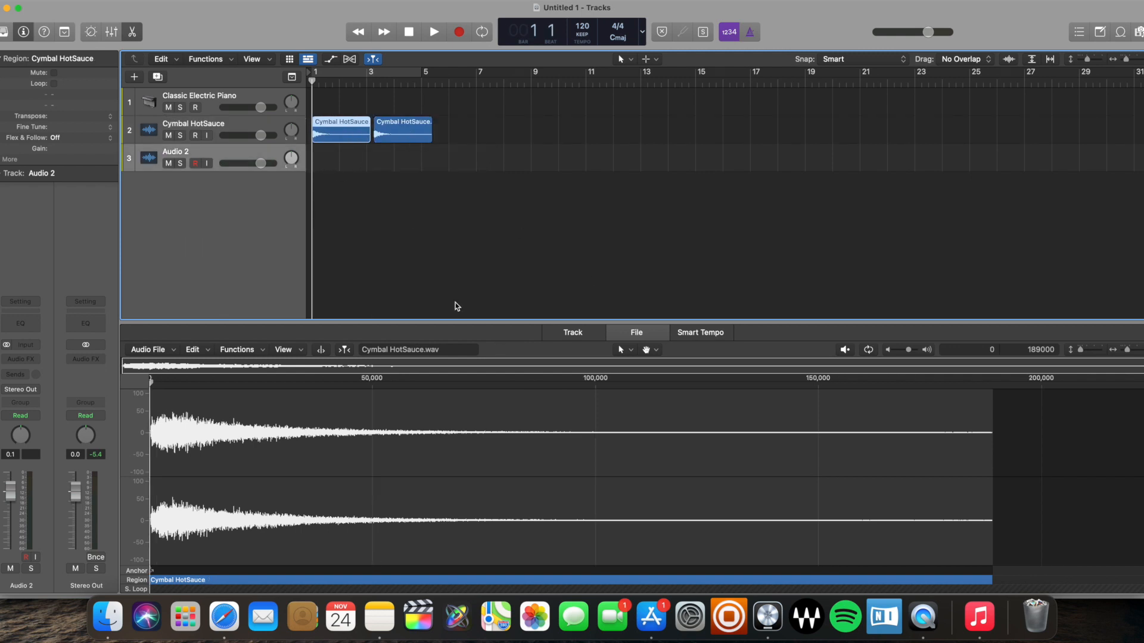
left_click(637, 332)
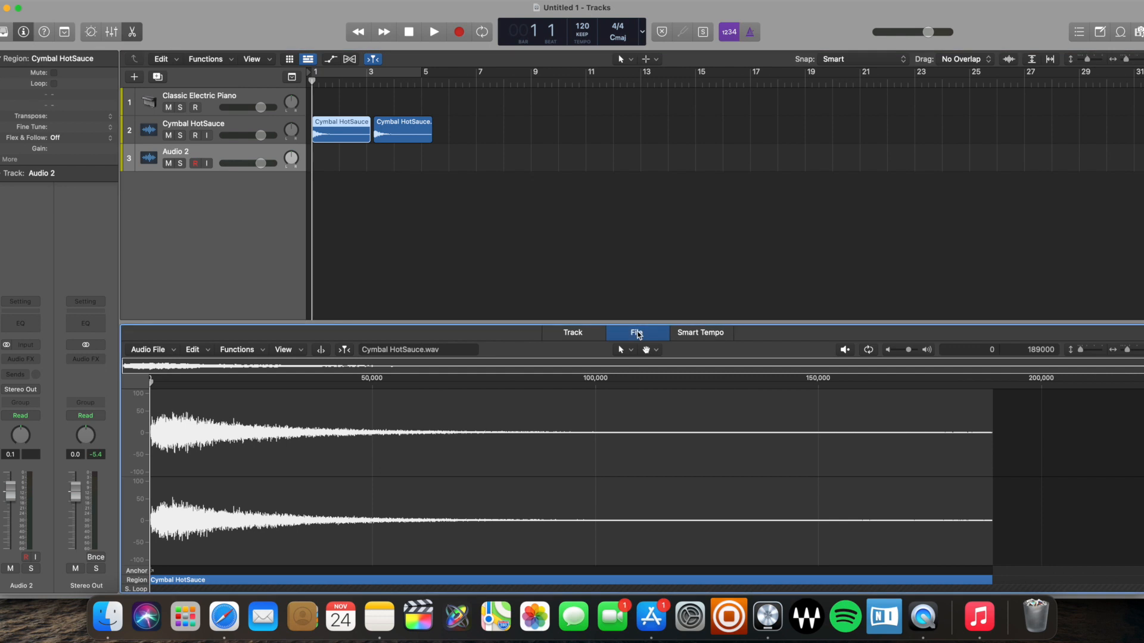
mouse_move(603, 339)
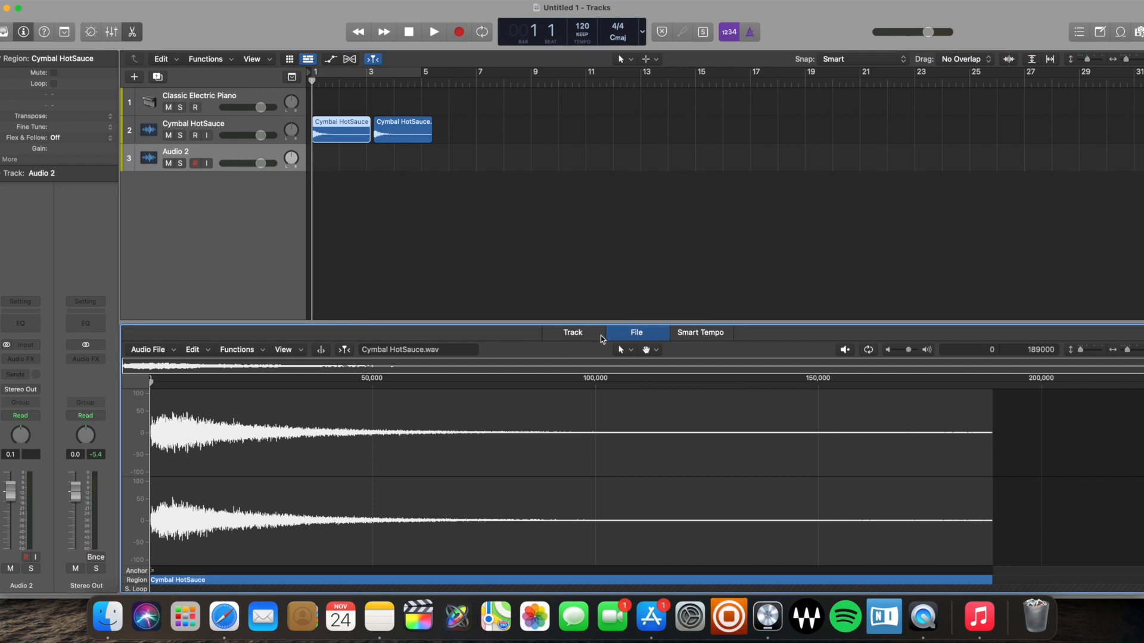
Step: Apply Functions > Reverse to the cymbal audio file so both regions swell up
left_click(236, 350)
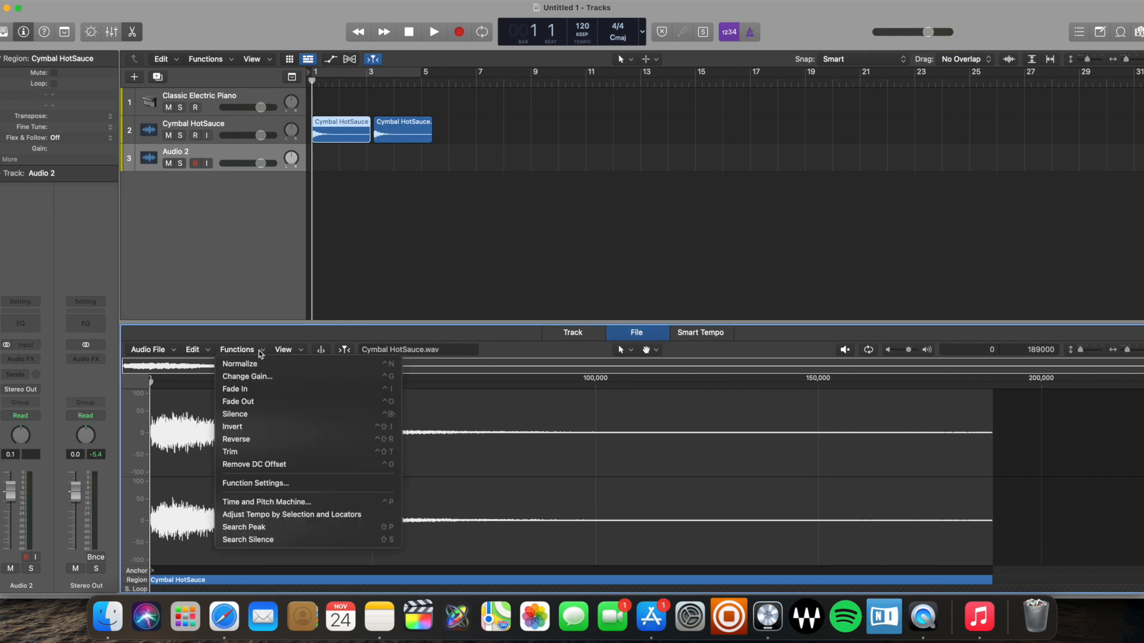
mouse_move(259, 439)
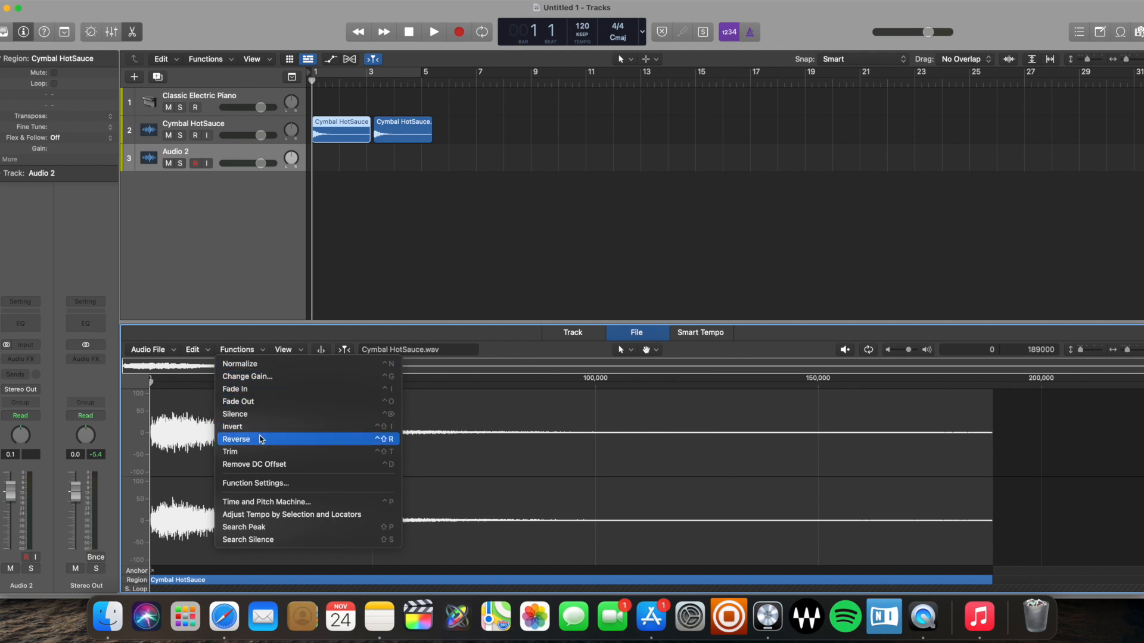
mouse_move(277, 440)
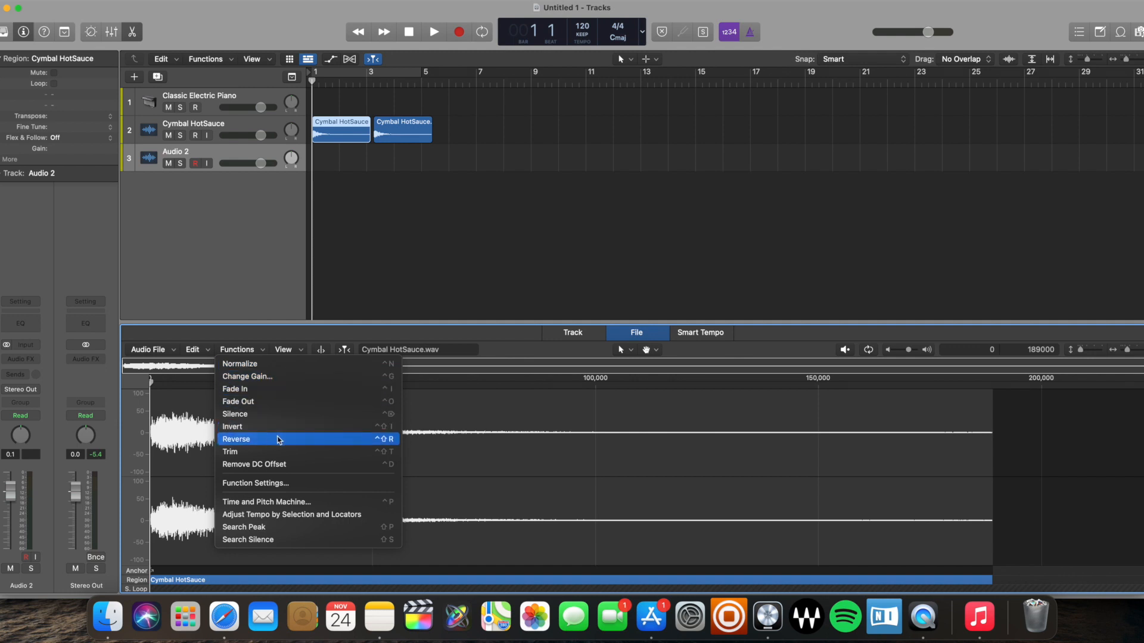
key("ctrl+shift+r")
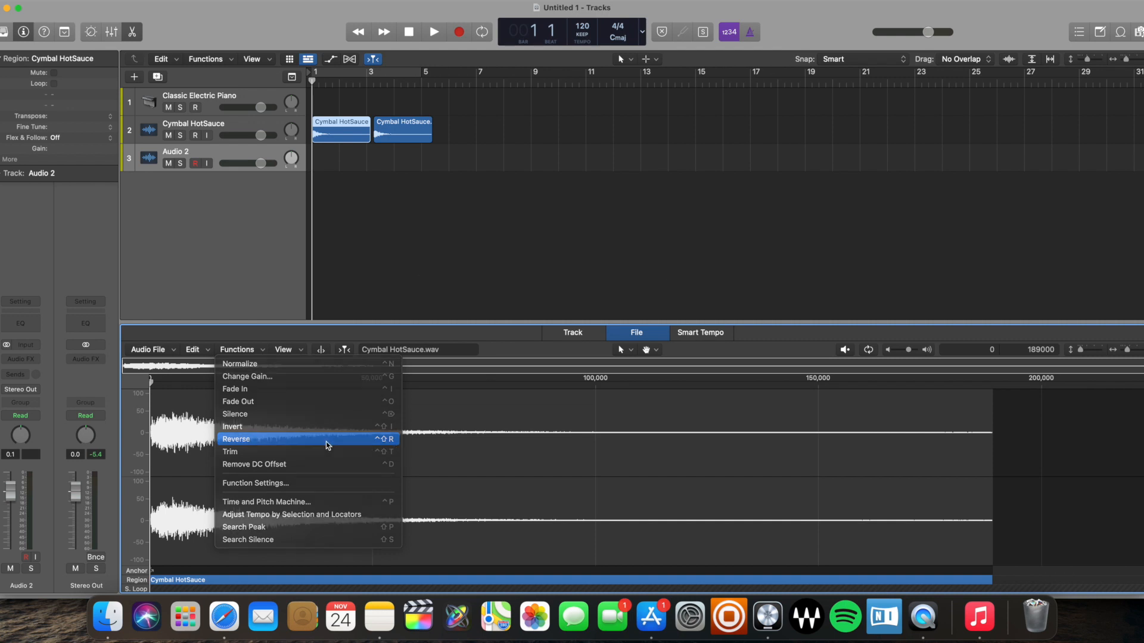
left_click(236, 438)
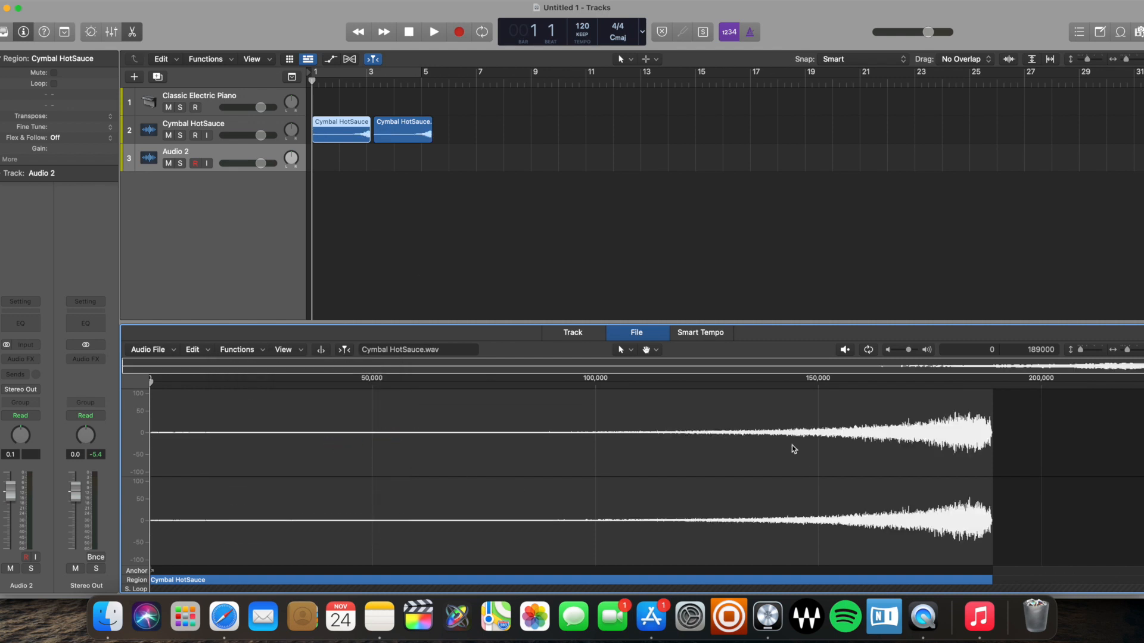
mouse_move(645, 312)
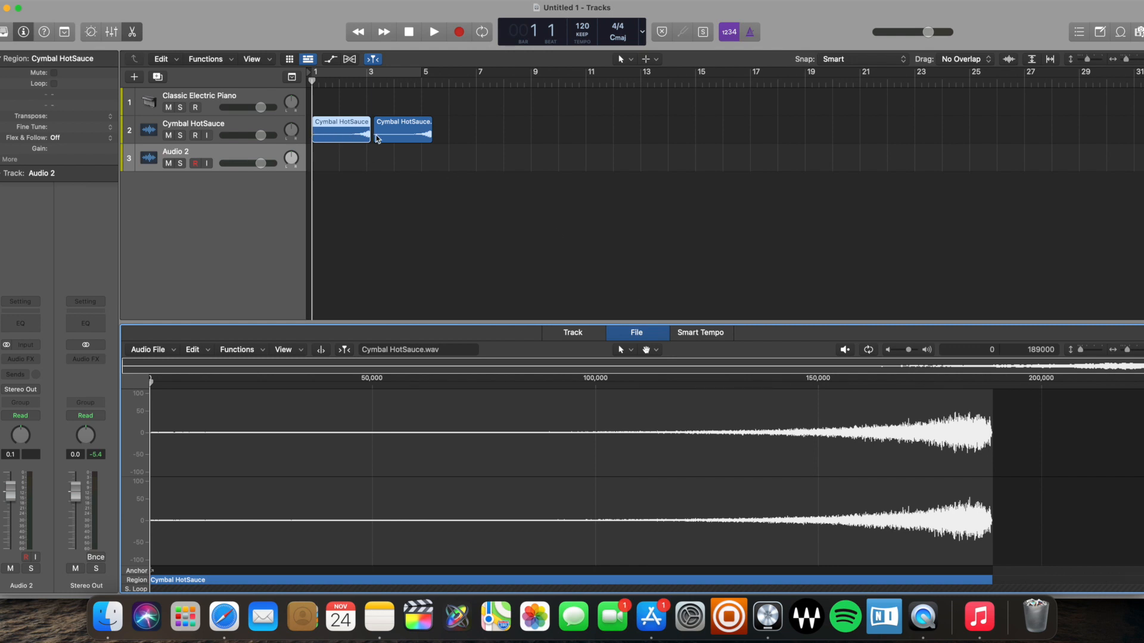
mouse_move(334, 133)
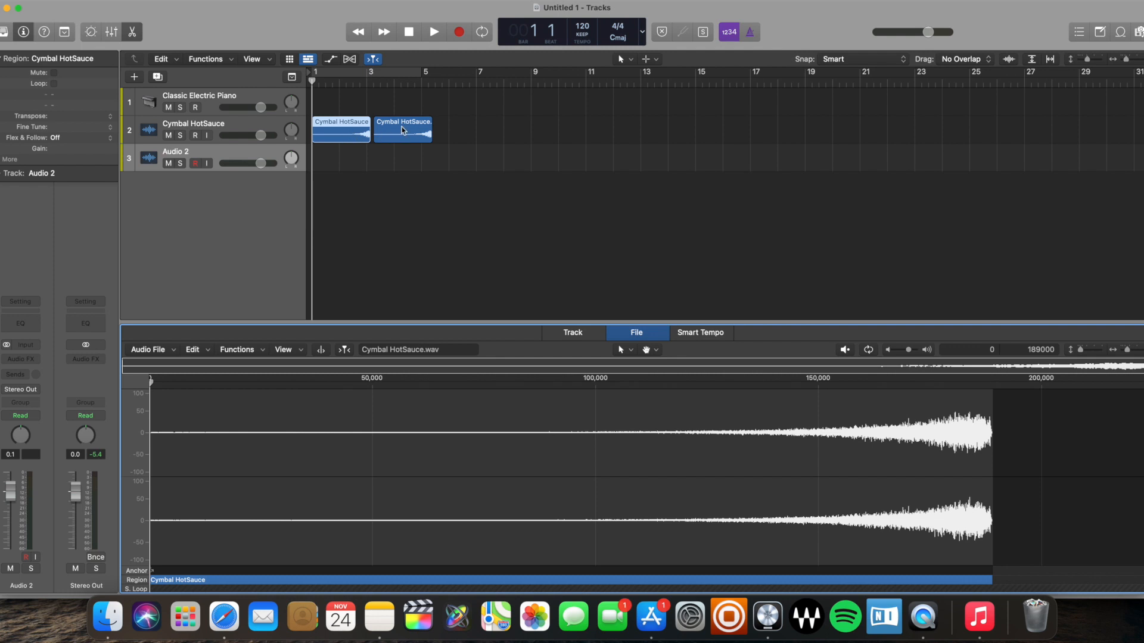
mouse_move(376, 159)
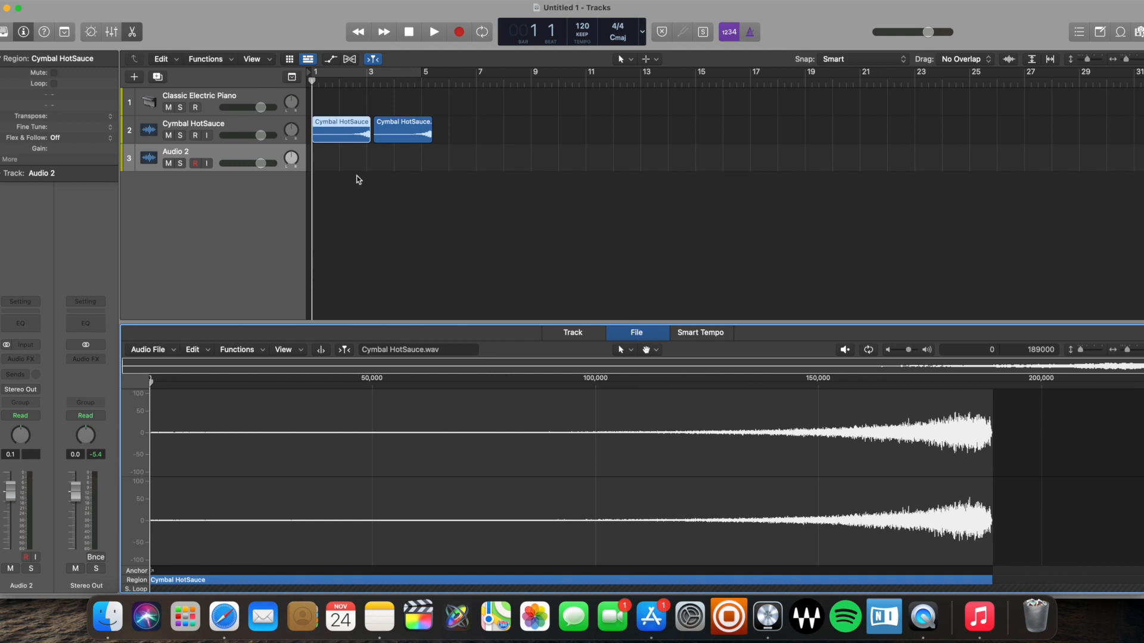
mouse_move(361, 166)
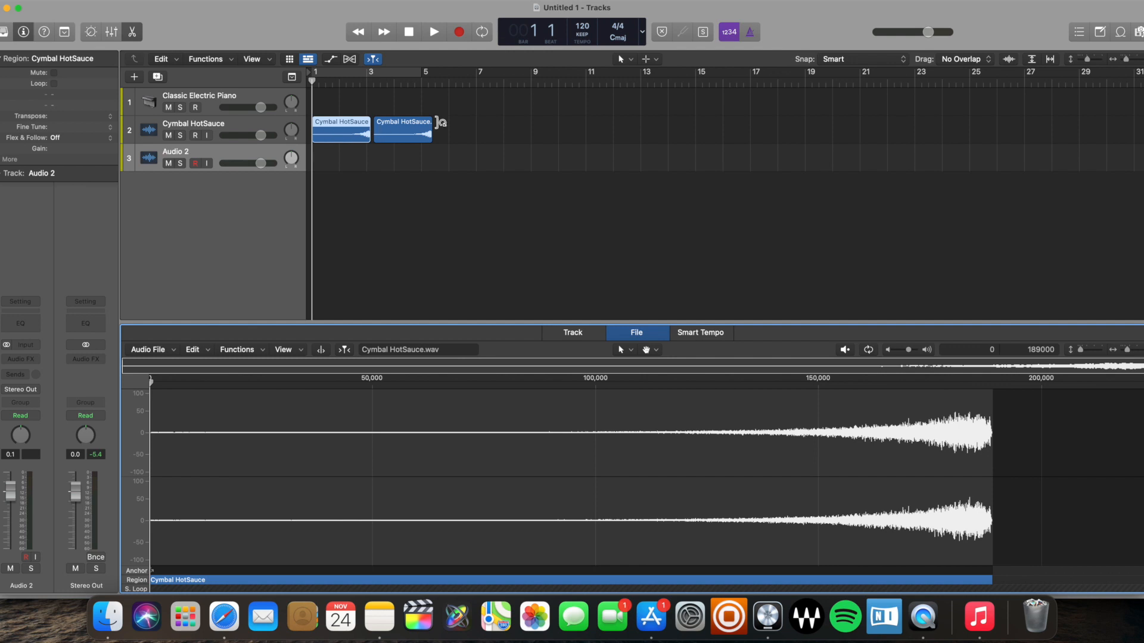
mouse_move(387, 136)
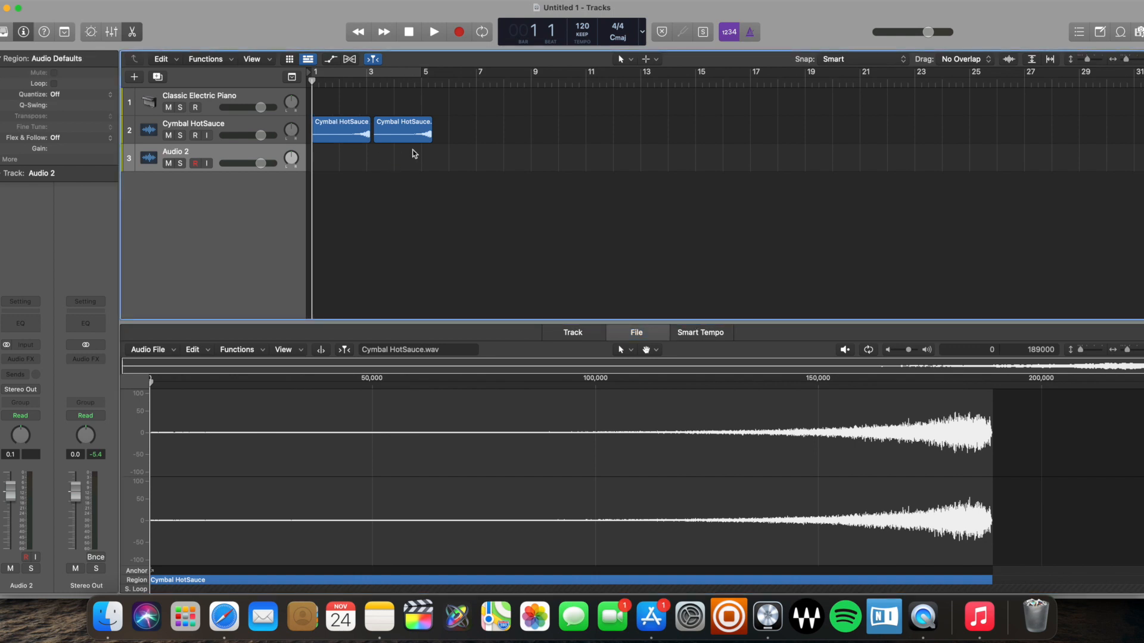
mouse_move(399, 130)
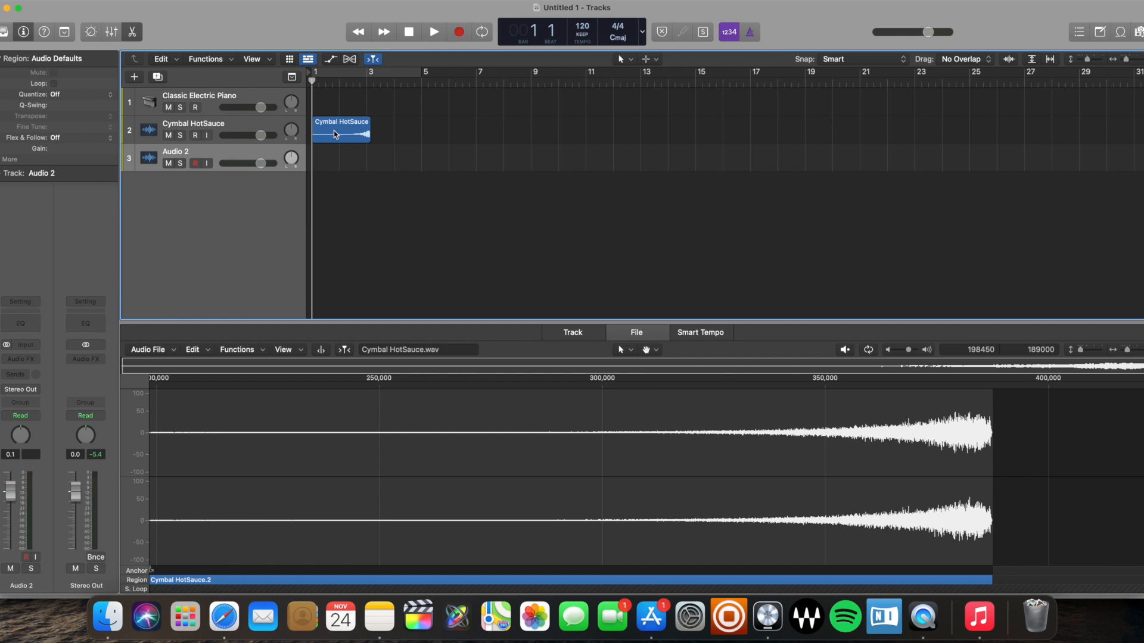
Step: Apply Functions > Reverse again so the cymbal file plays forwards
left_click(237, 350)
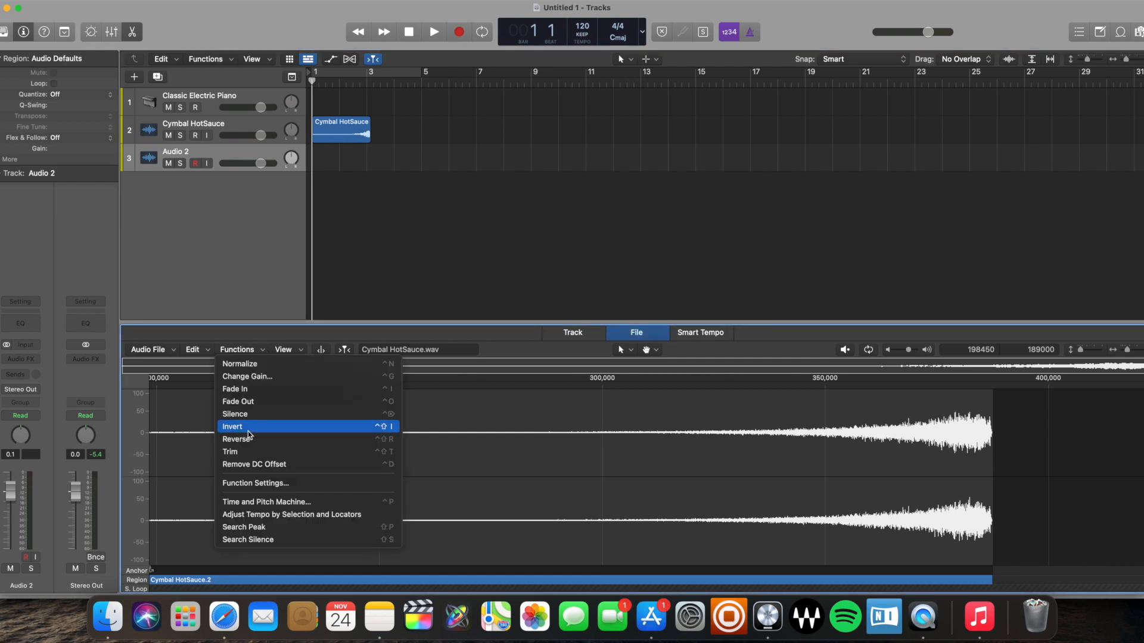
left_click(232, 427)
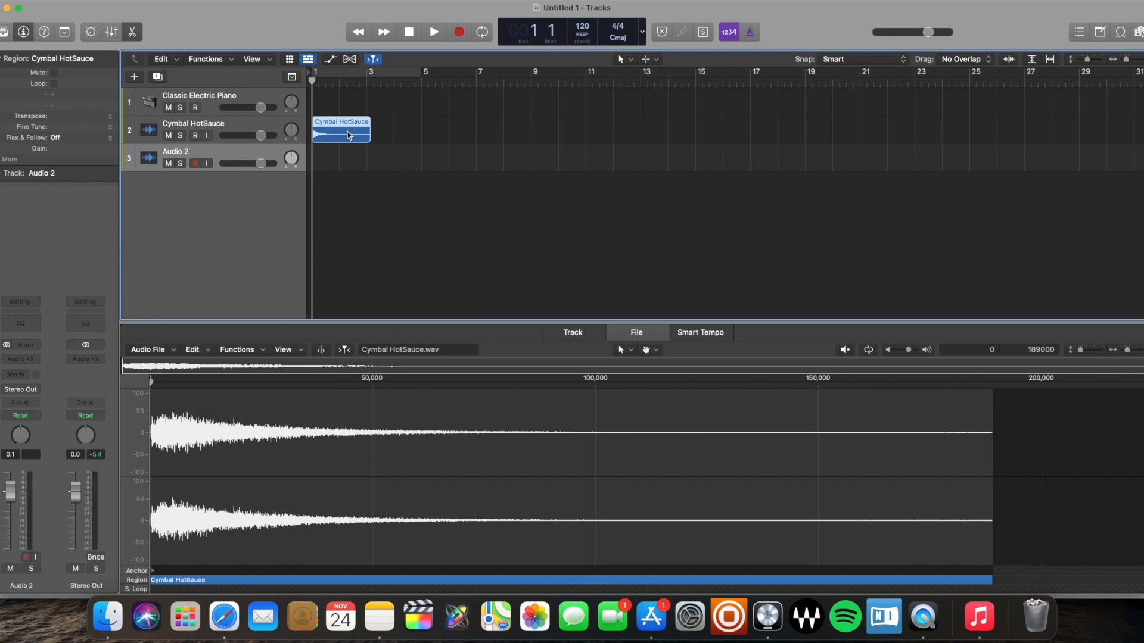
Step: Bounce the cymbal region in place to a new muted-original track, then select the bounced region
right_click(347, 134)
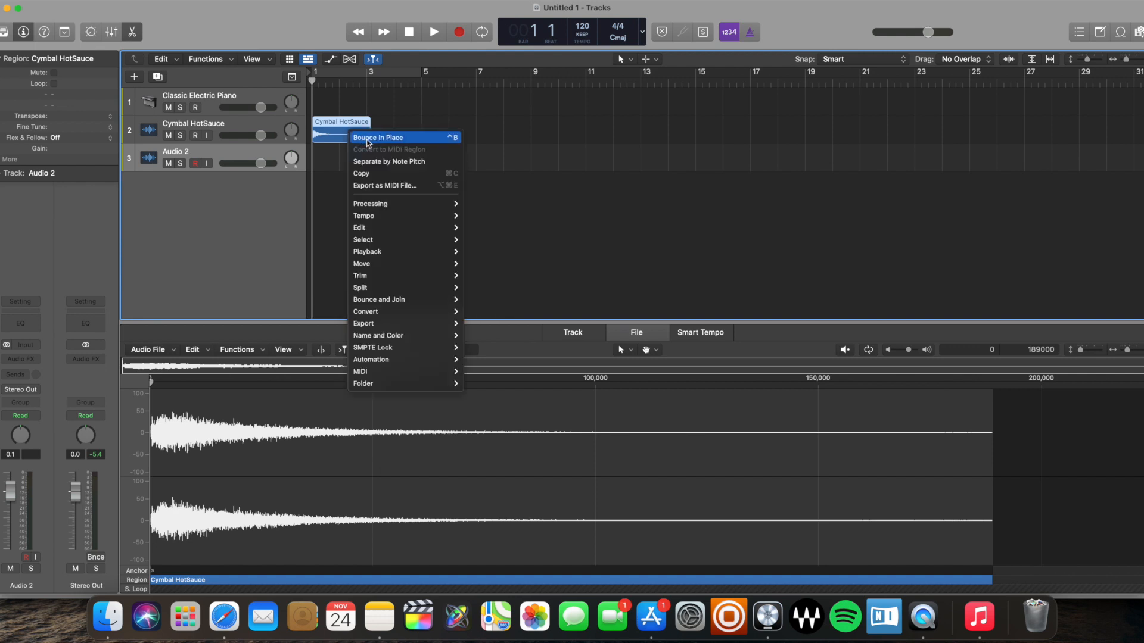
left_click(377, 137)
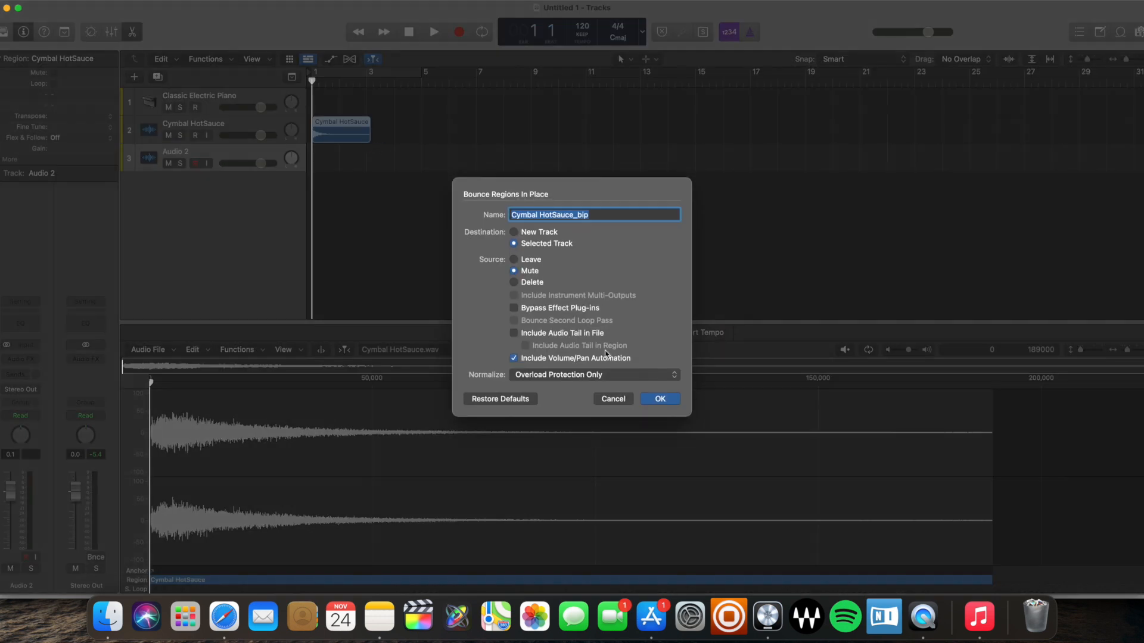
left_click(514, 232)
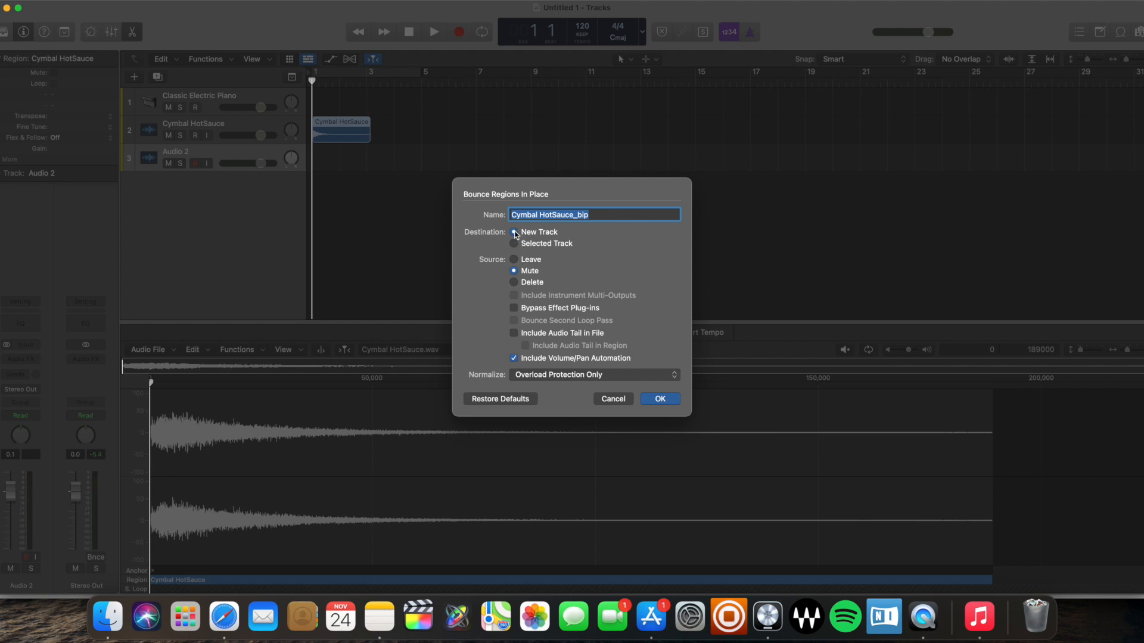
left_click(515, 232)
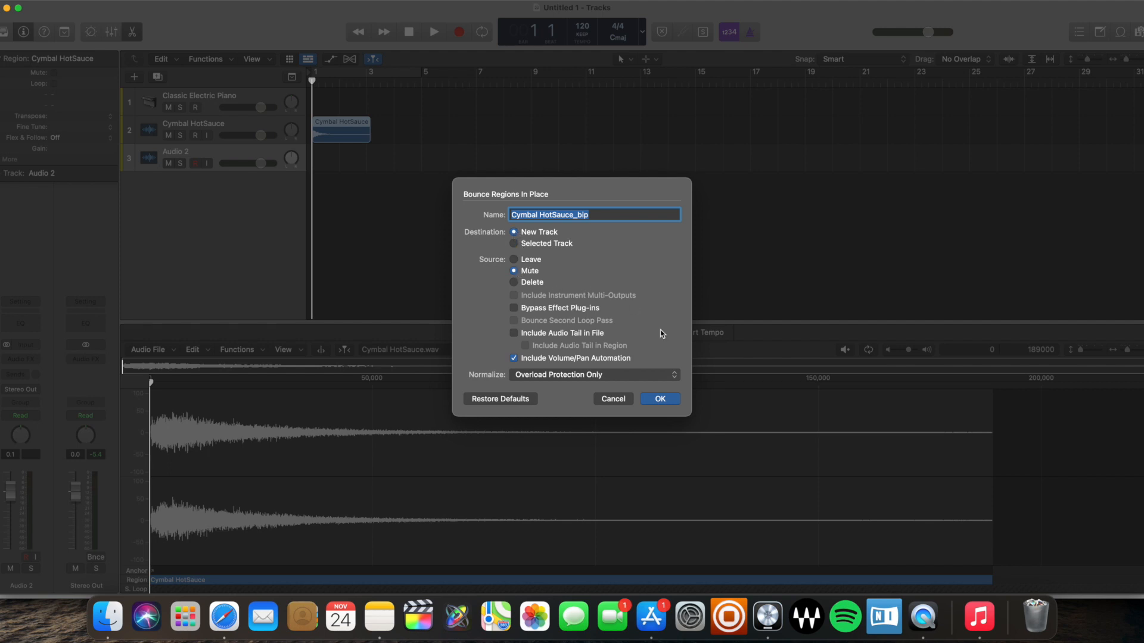
left_click(659, 399)
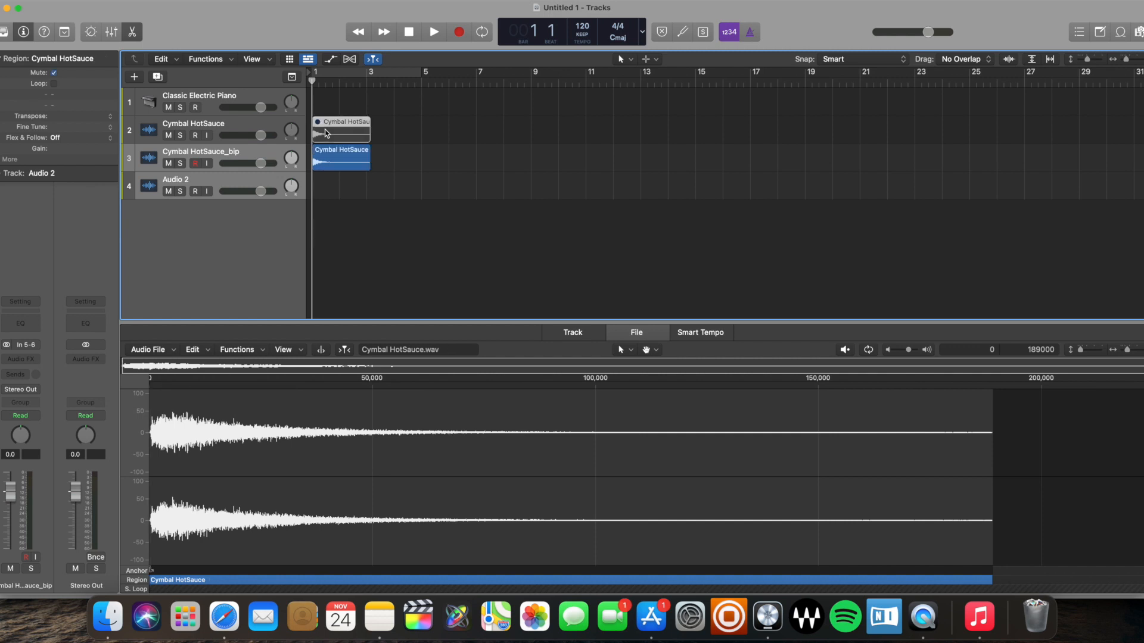
mouse_move(362, 143)
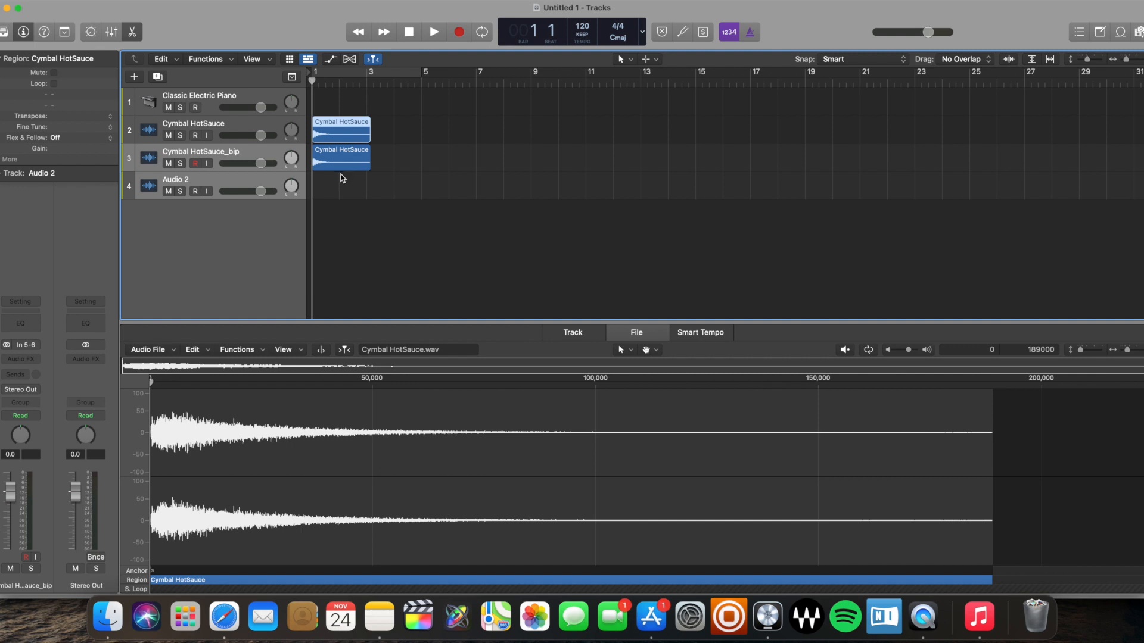
mouse_move(326, 162)
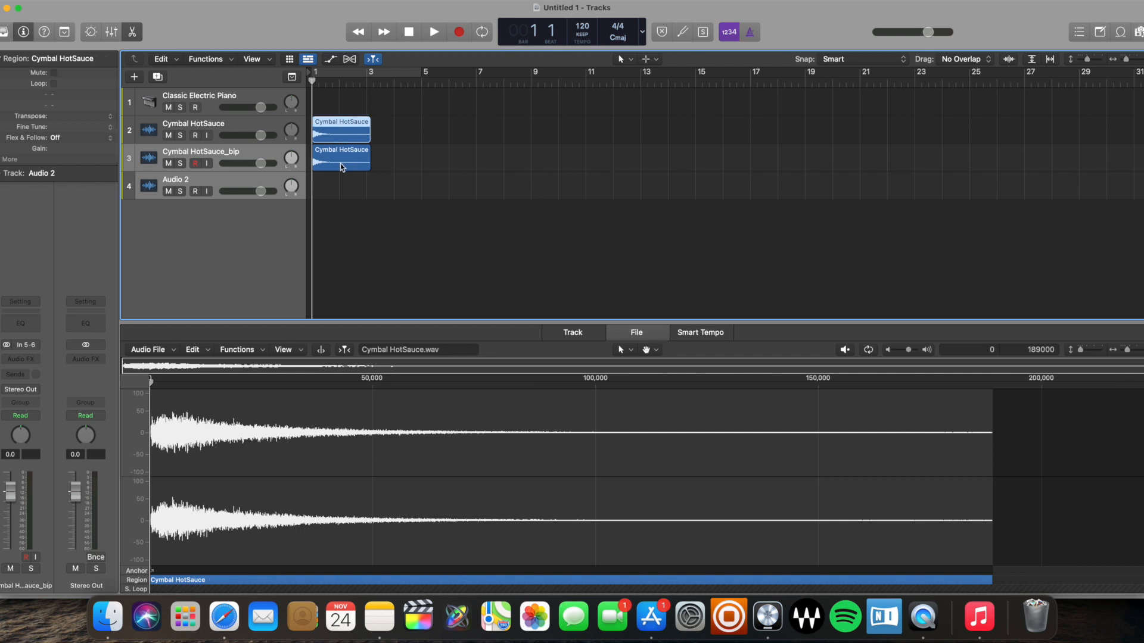
left_click(340, 164)
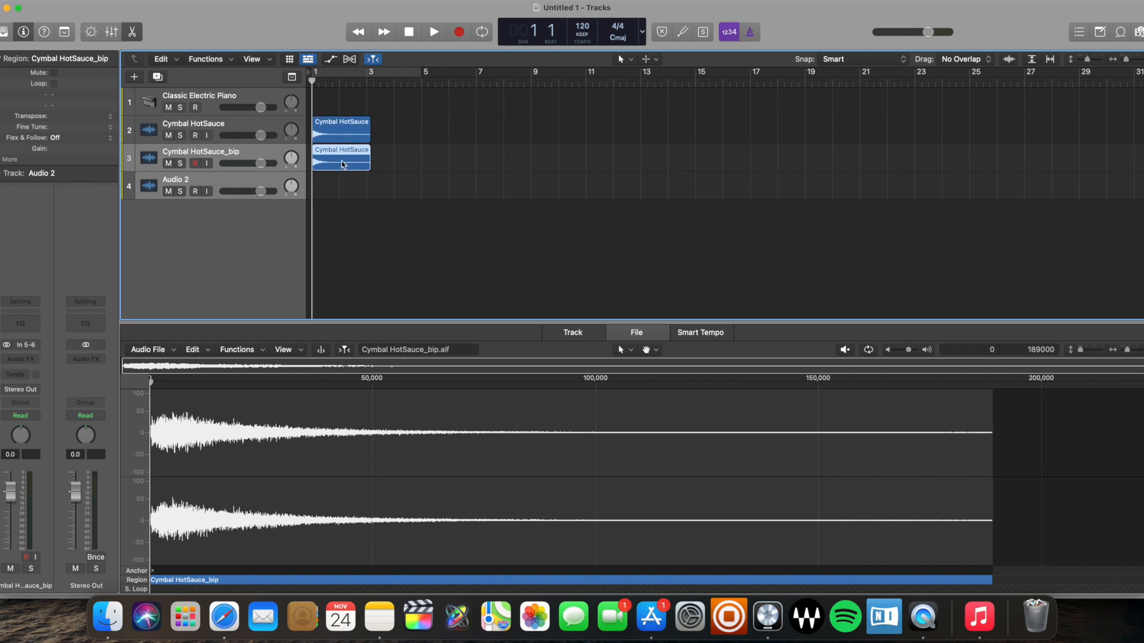
Step: Reverse the bounced file via Functions, then compare it against the original region's waveform
left_click(236, 350)
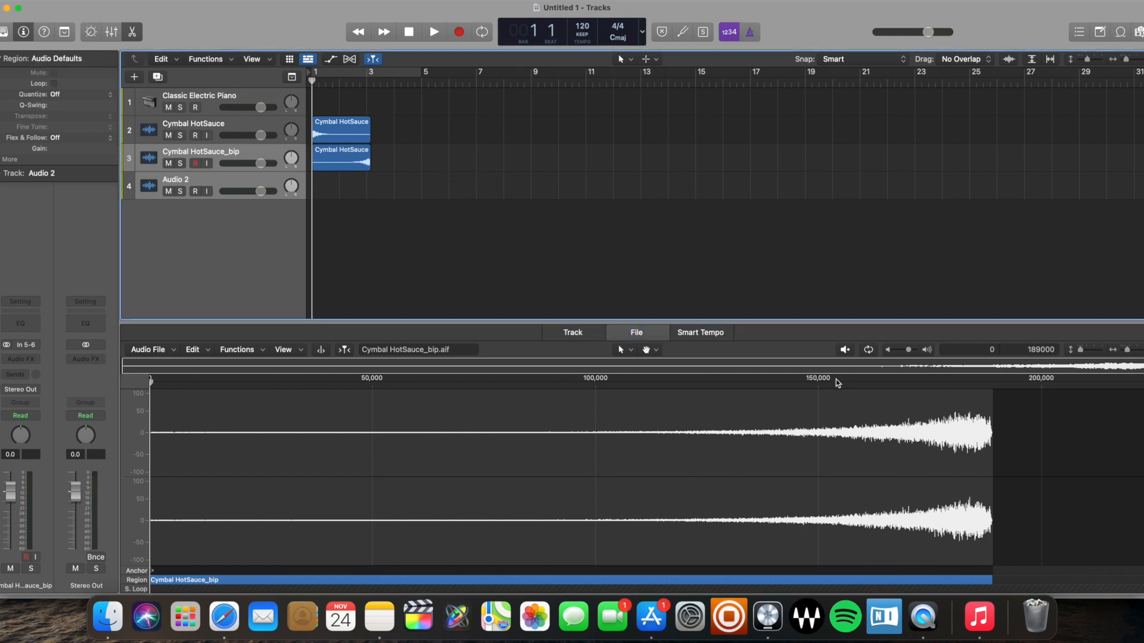
left_click(341, 156)
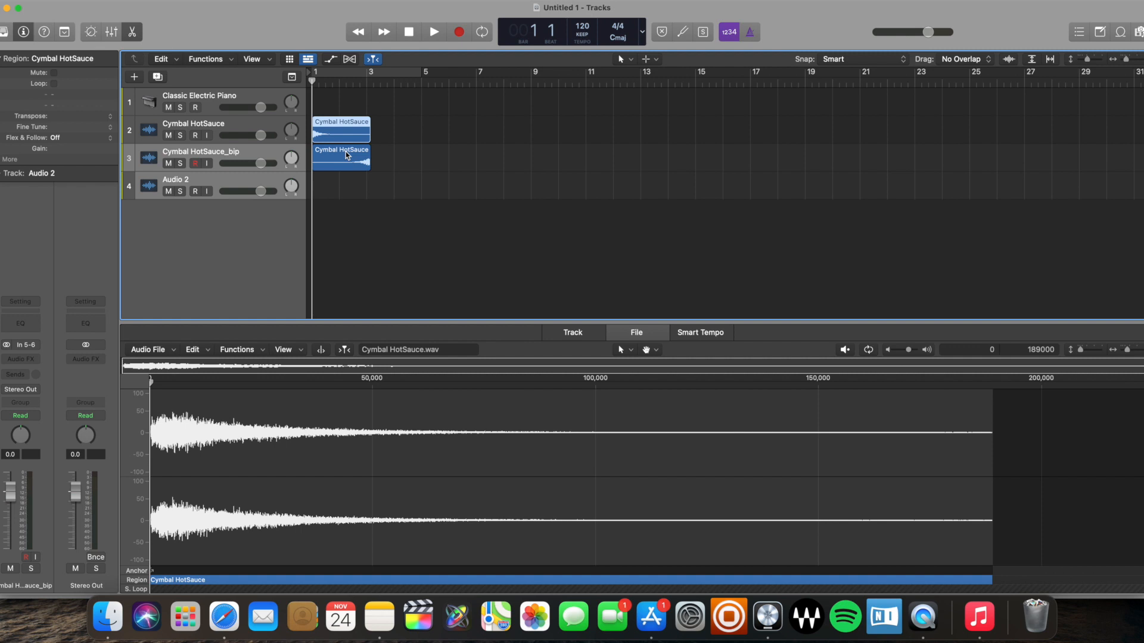
mouse_move(340, 162)
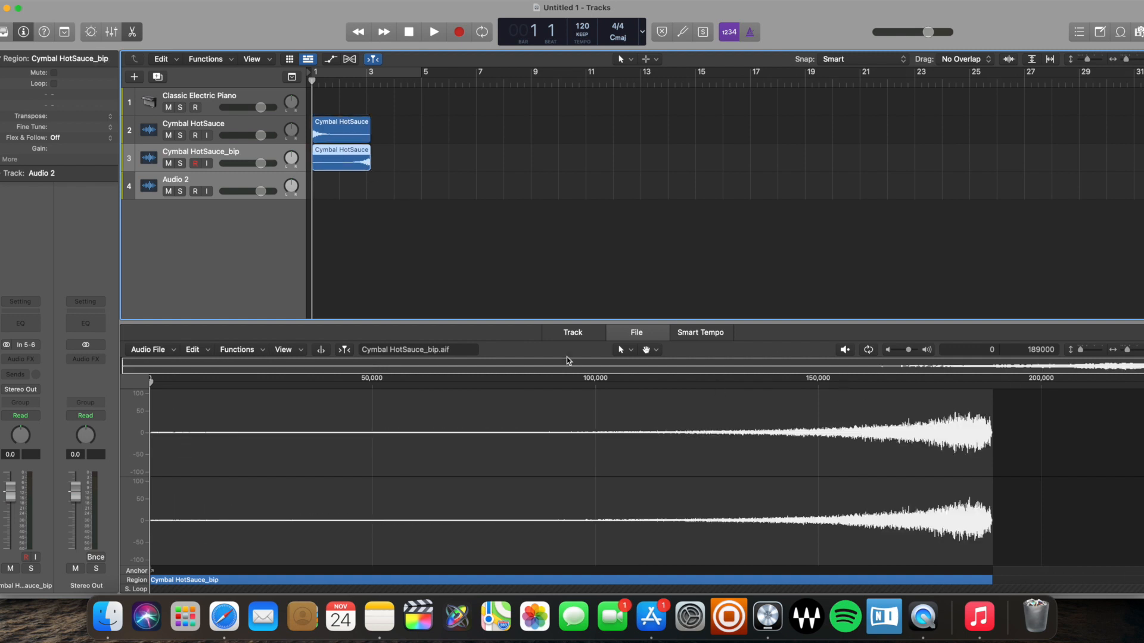
left_click(340, 128)
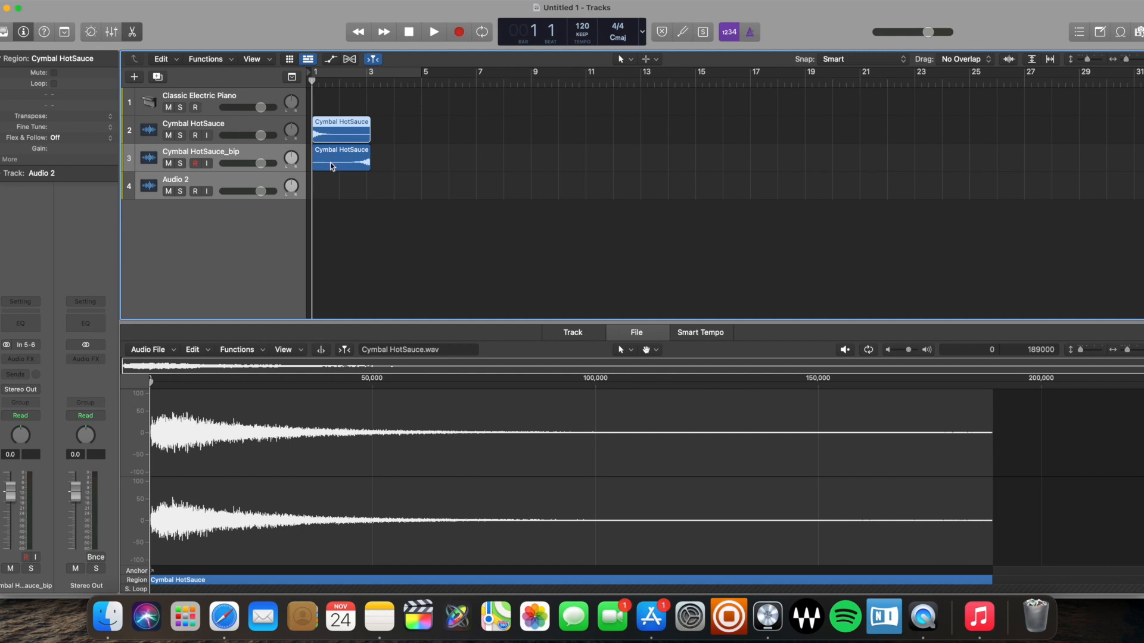
left_click(341, 164)
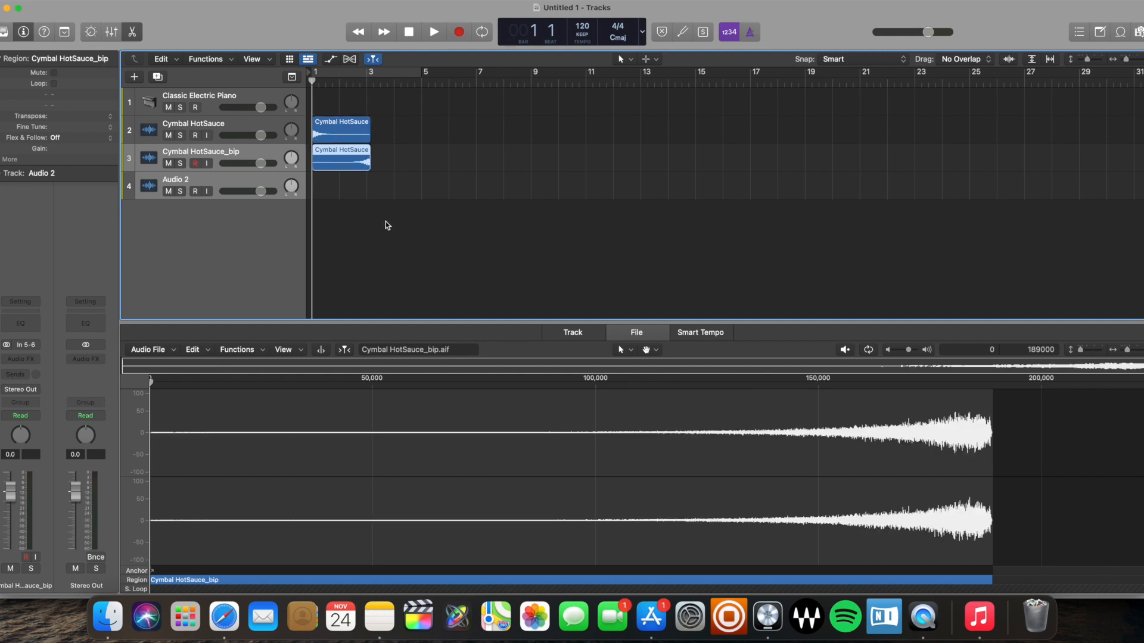
left_click(341, 153)
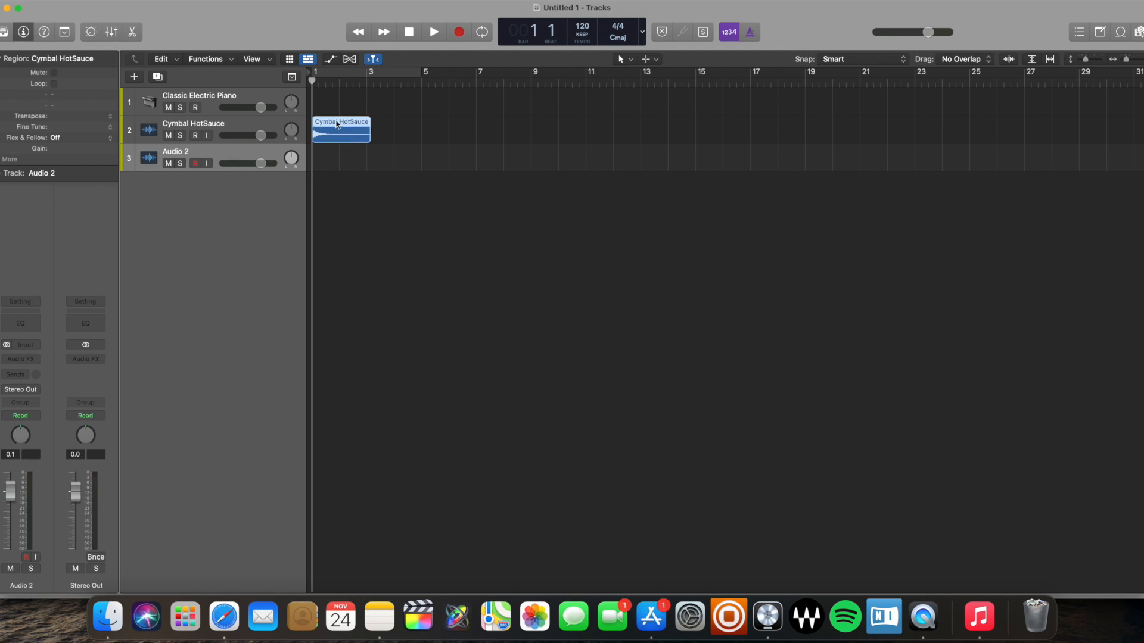
Step: Option-drag copies of the Cymbal HotSauce region to bars 4, 6, 8 and 10, then select the first
left_click_drag(341, 130, 423, 129)
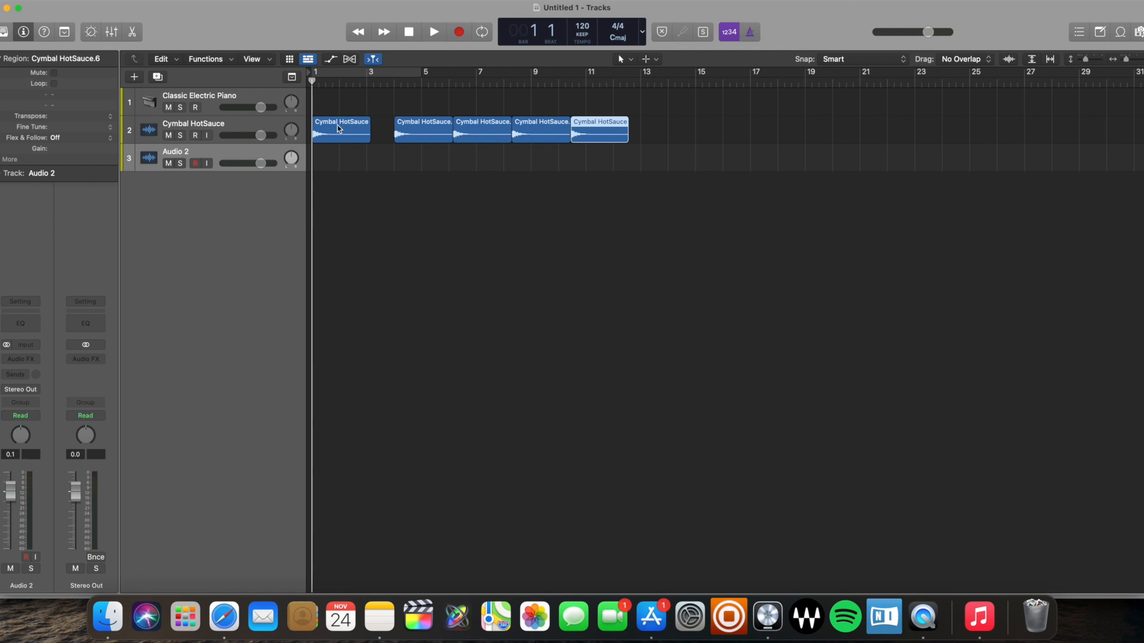
left_click(341, 130)
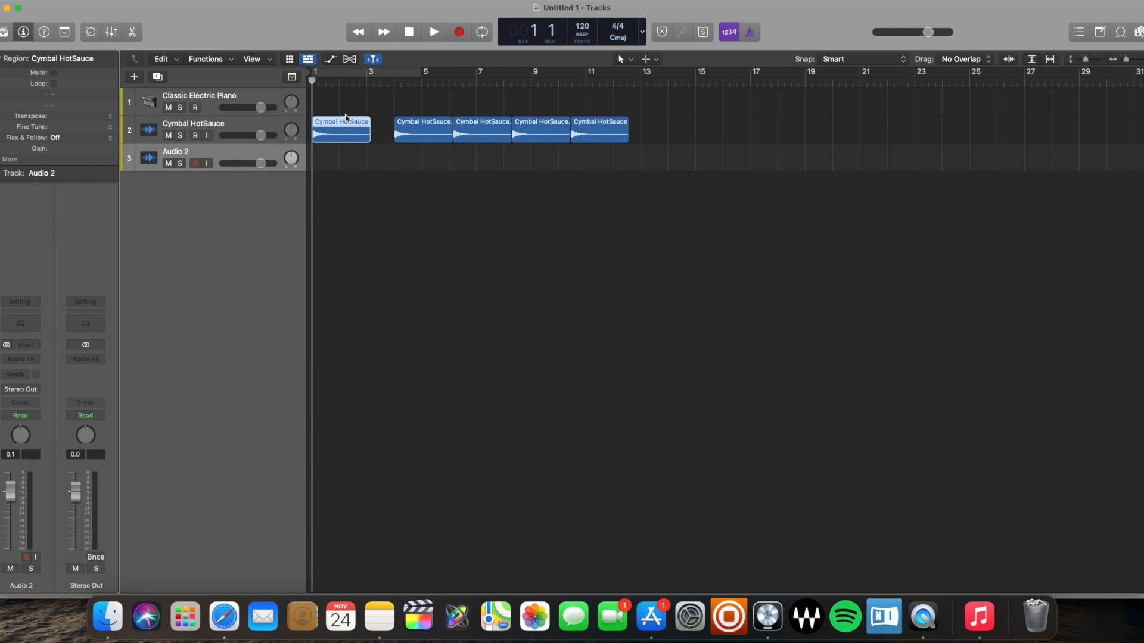
mouse_move(354, 159)
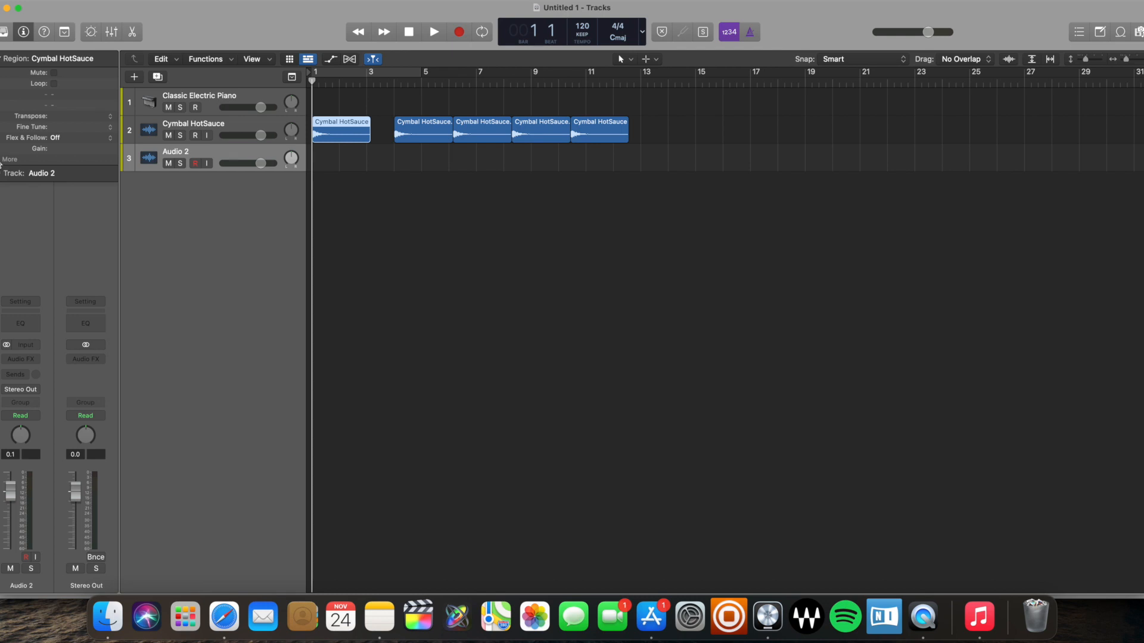
Step: Tick Reverse under More in the Region inspector for the first and last cymbal regions
left_click(10, 159)
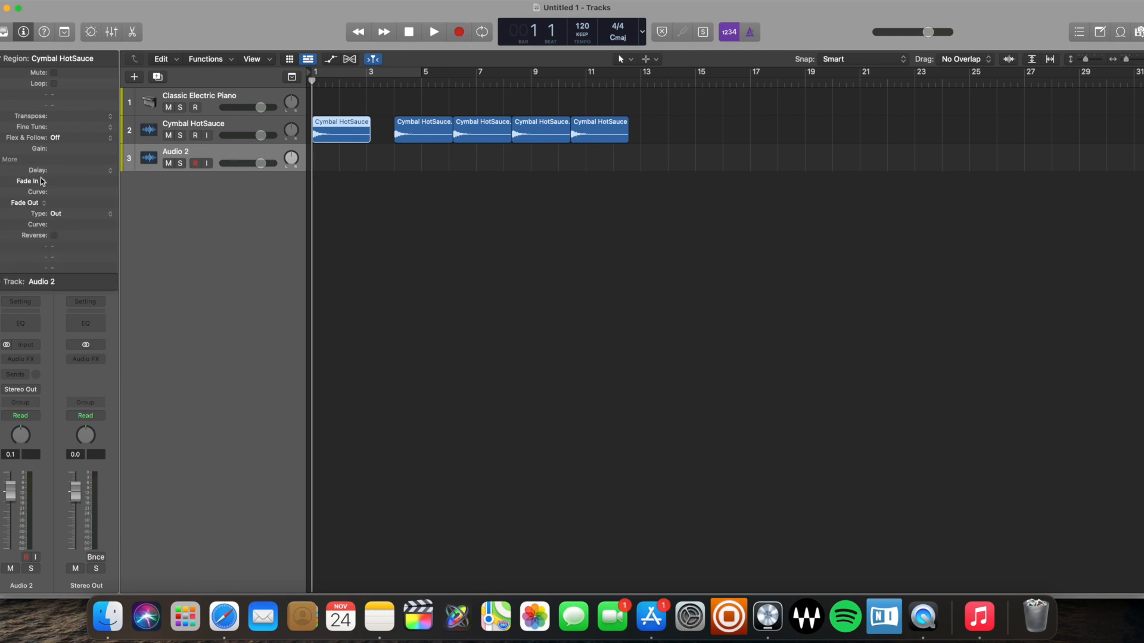
mouse_move(48, 243)
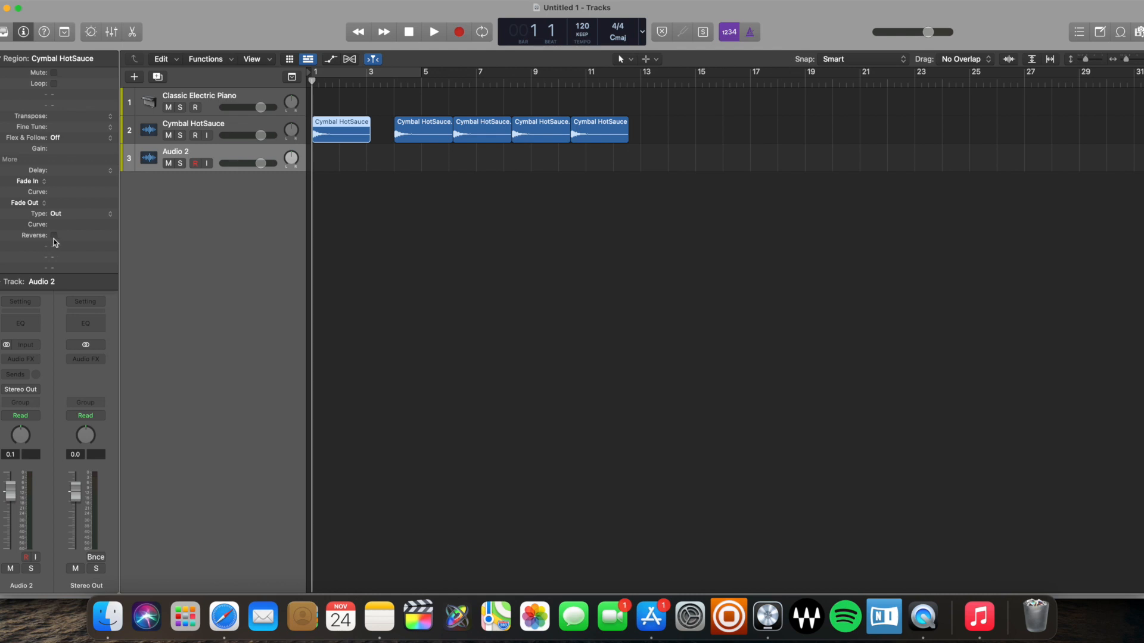
left_click(53, 237)
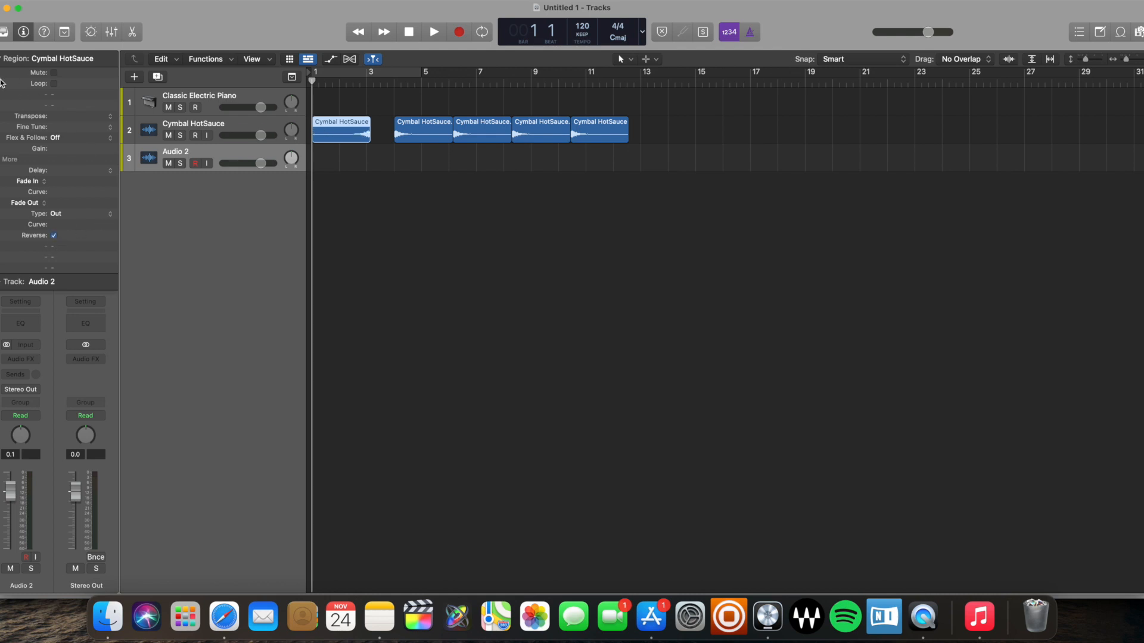
mouse_move(62, 68)
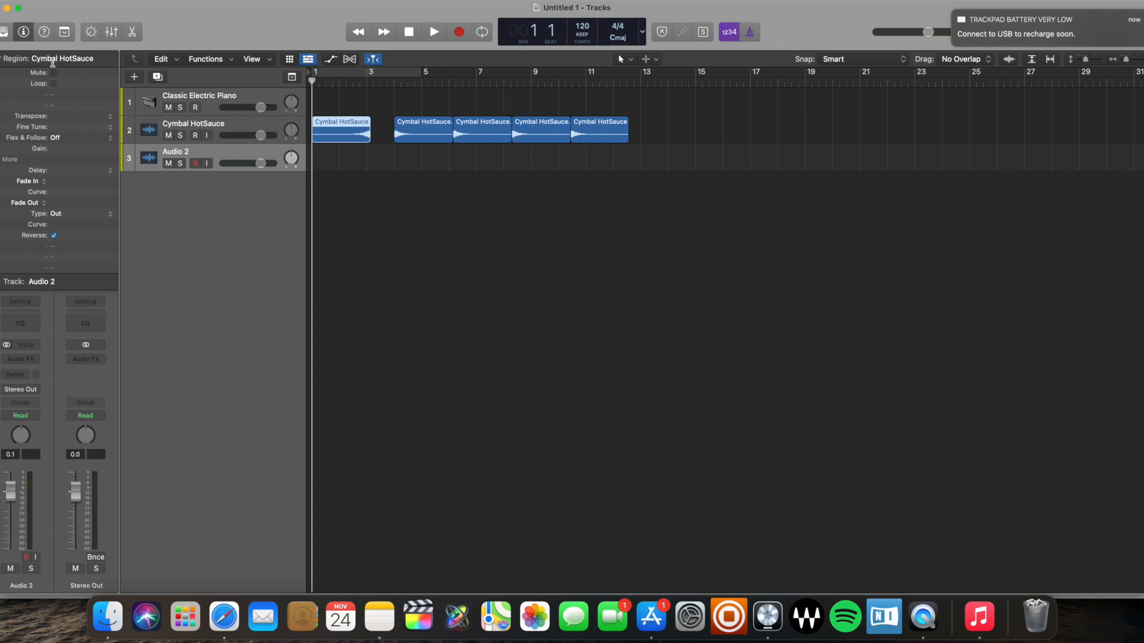
left_click(481, 130)
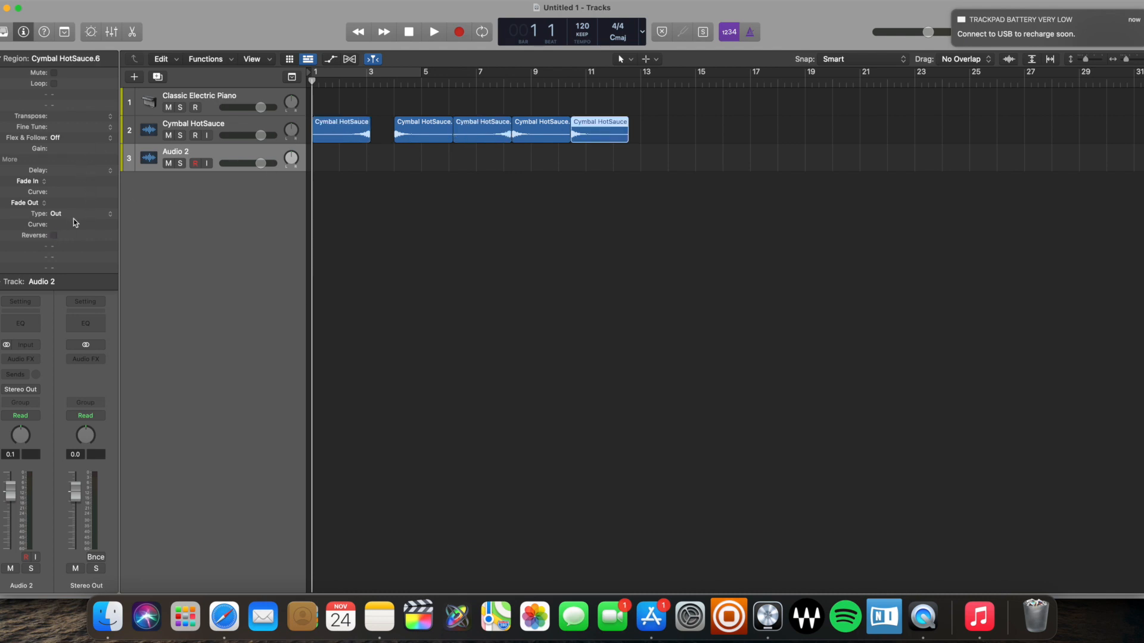
left_click(53, 236)
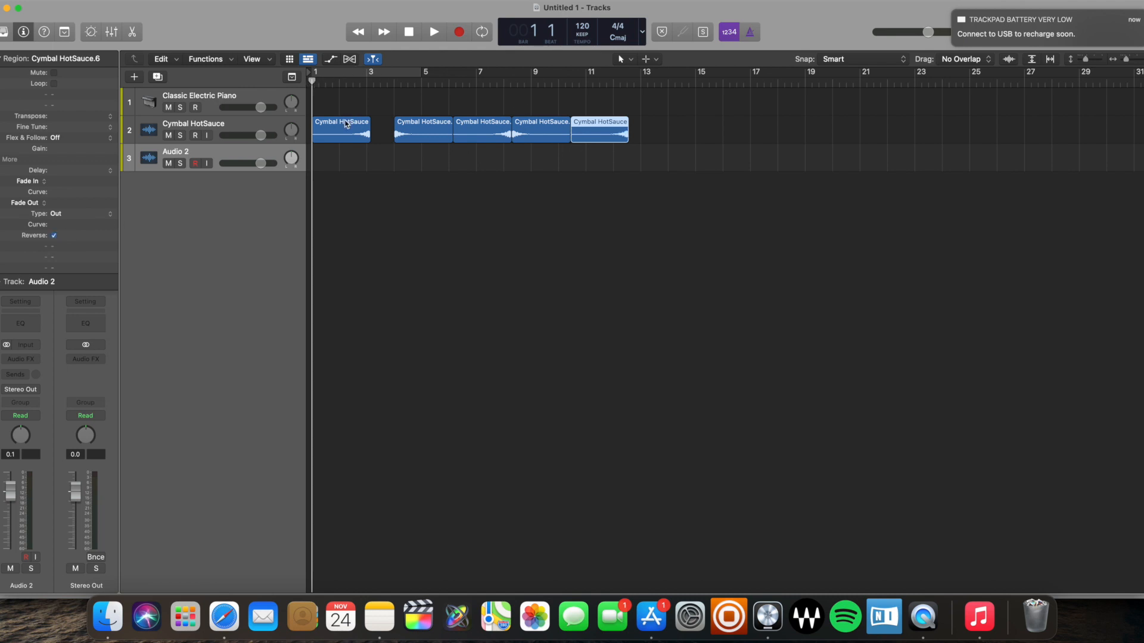
left_click(432, 32)
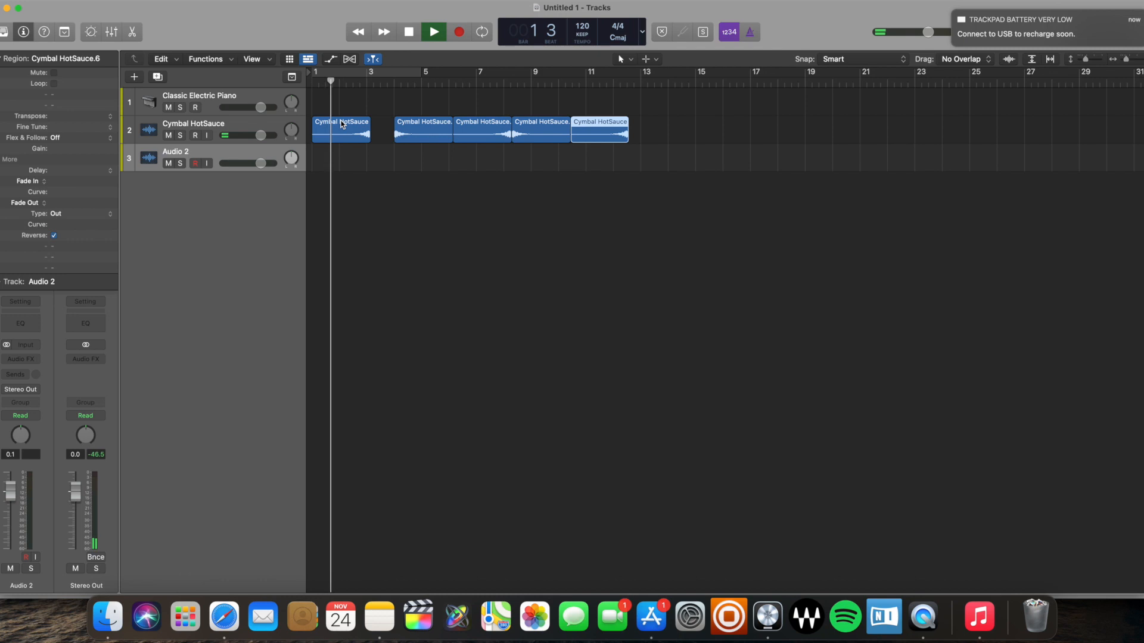
left_click(432, 32)
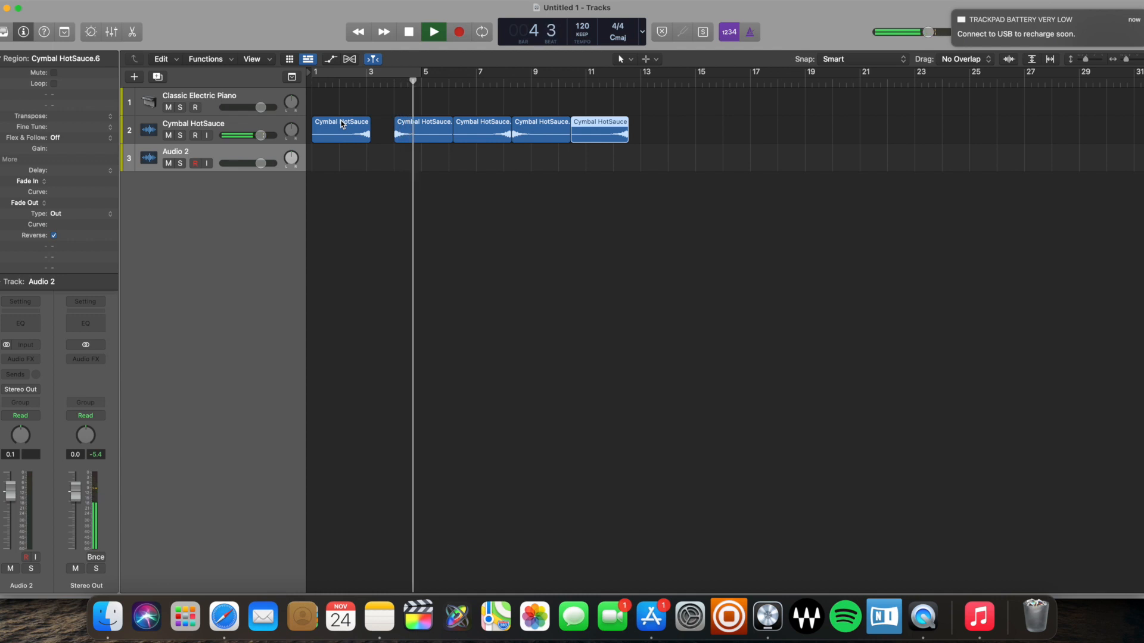
left_click(433, 31)
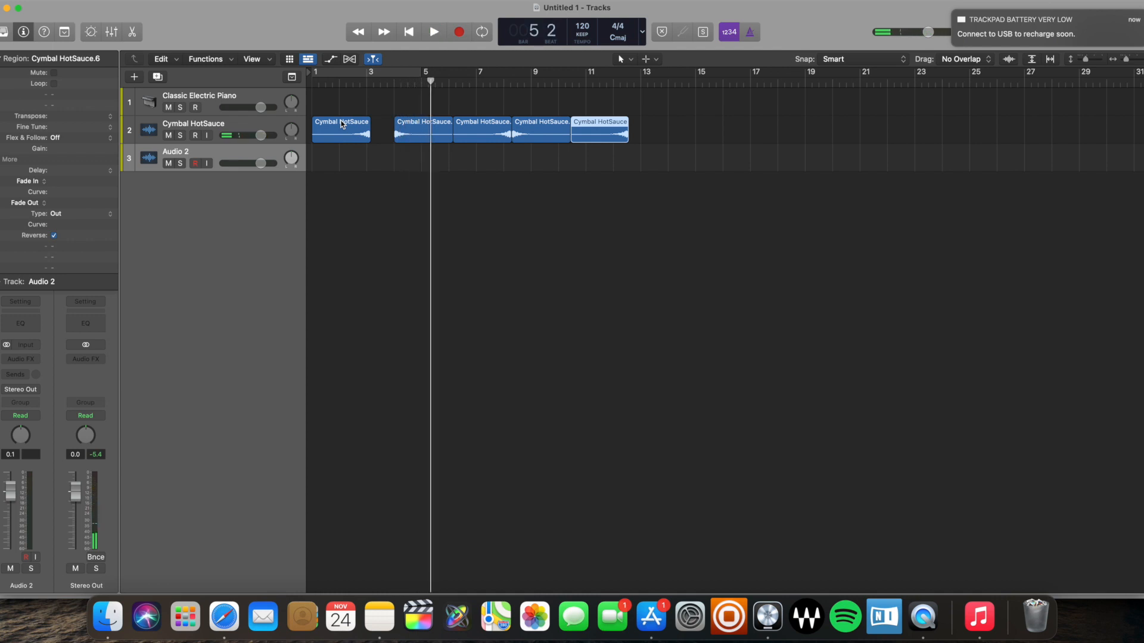
left_click(394, 80)
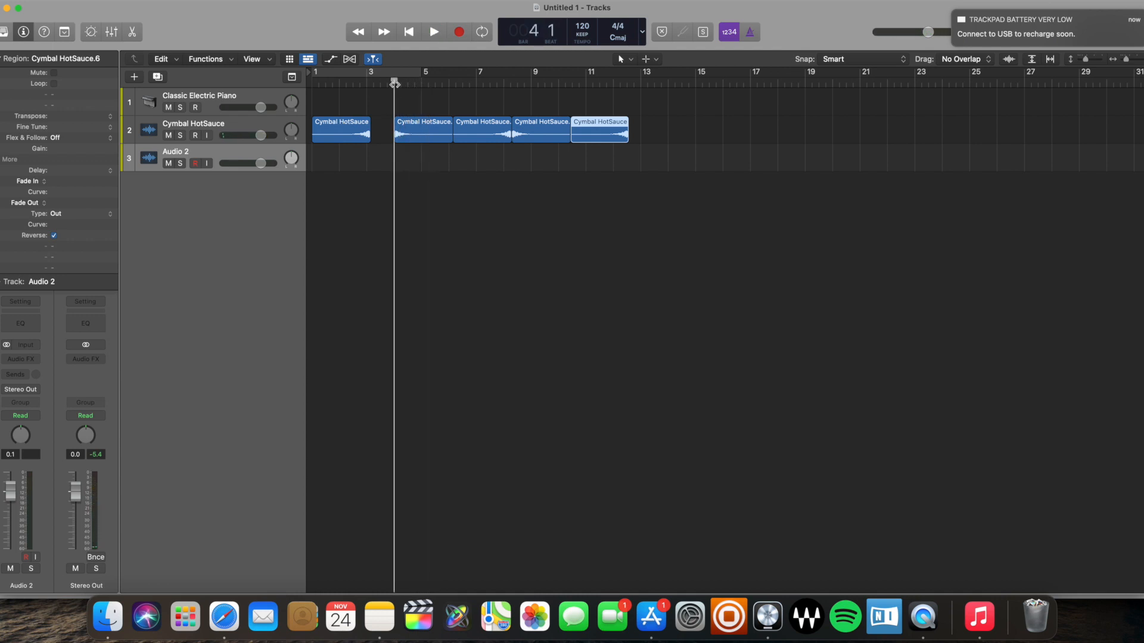
mouse_move(432, 97)
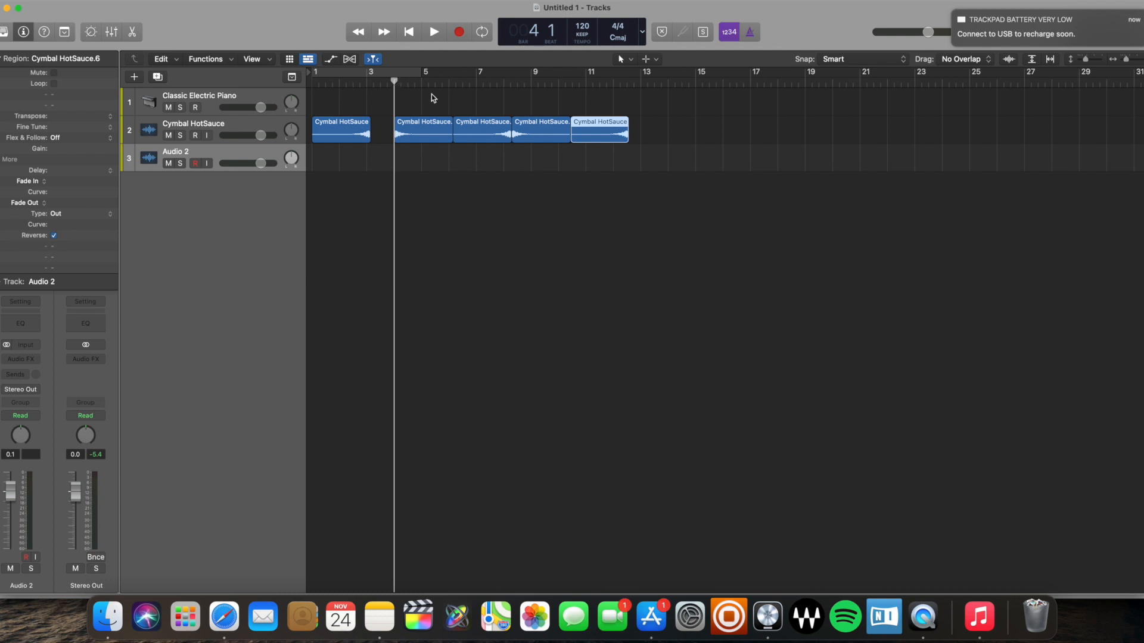
left_click(434, 32)
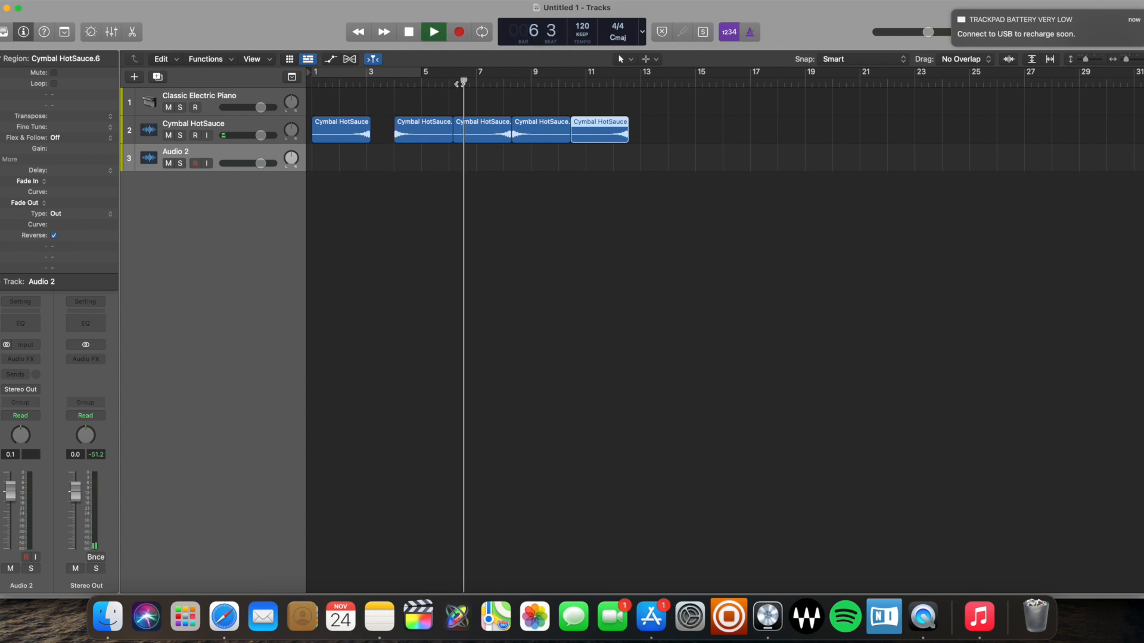
left_click(432, 31)
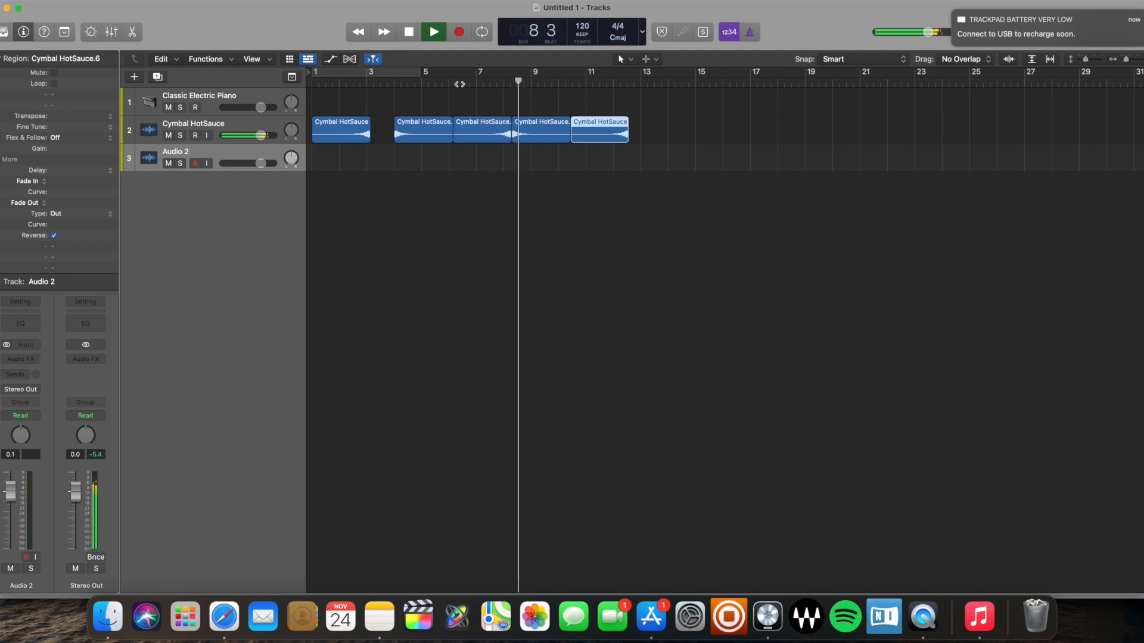
left_click(408, 32)
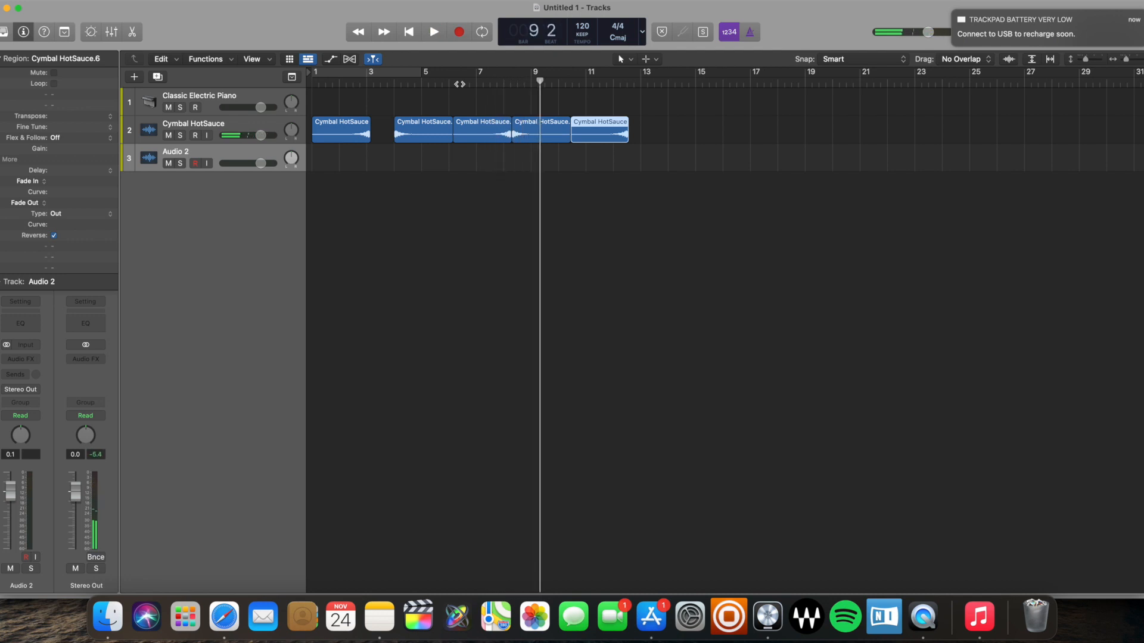